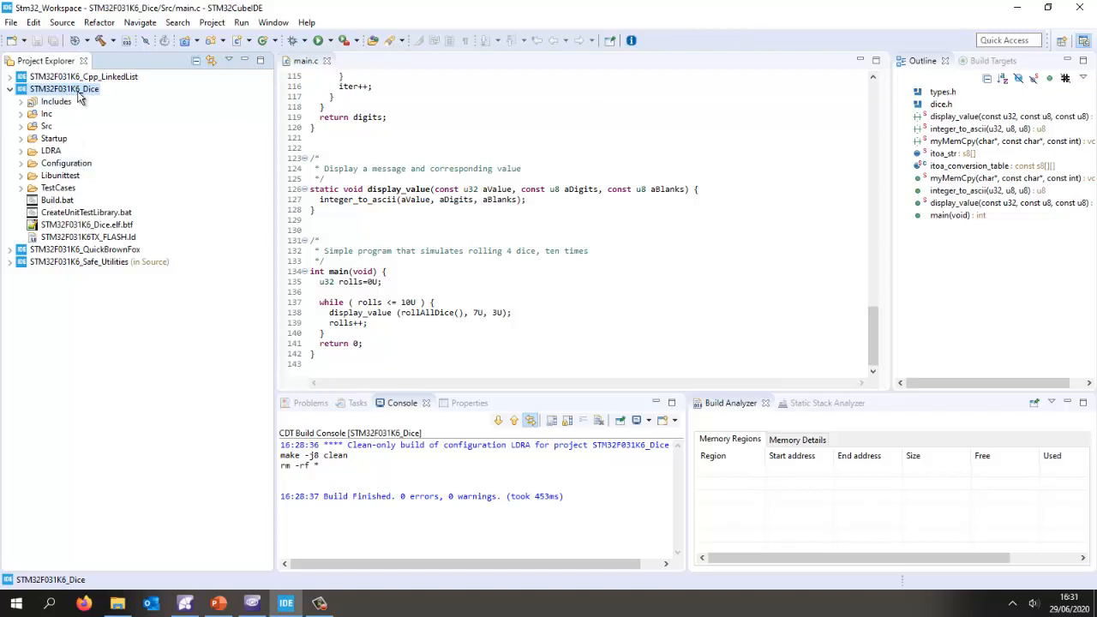
# Build the STM32F031K6_Dice project and confirm 0 errors and 0 warnings in the console.
pyautogui.rightClick(65, 88)
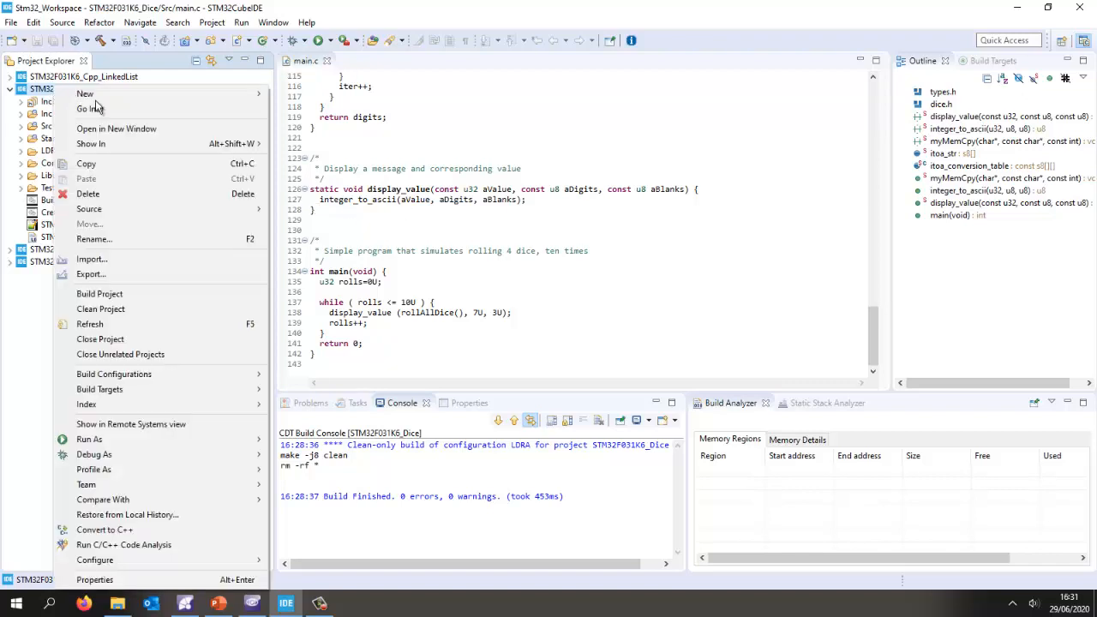
pyautogui.click(99, 293)
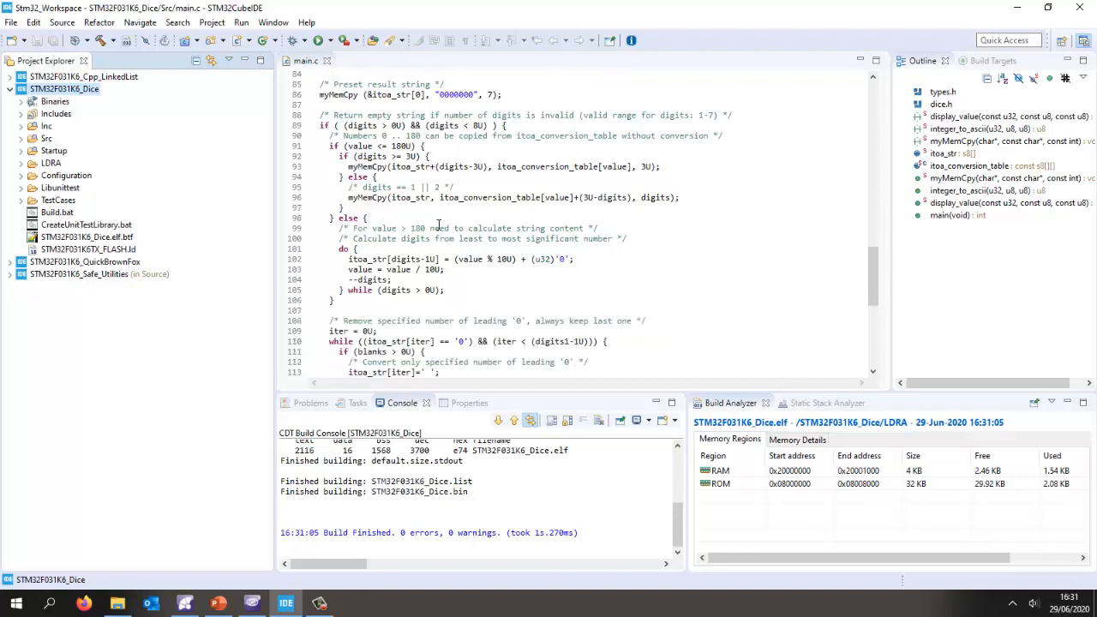
pyautogui.scroll(-3)
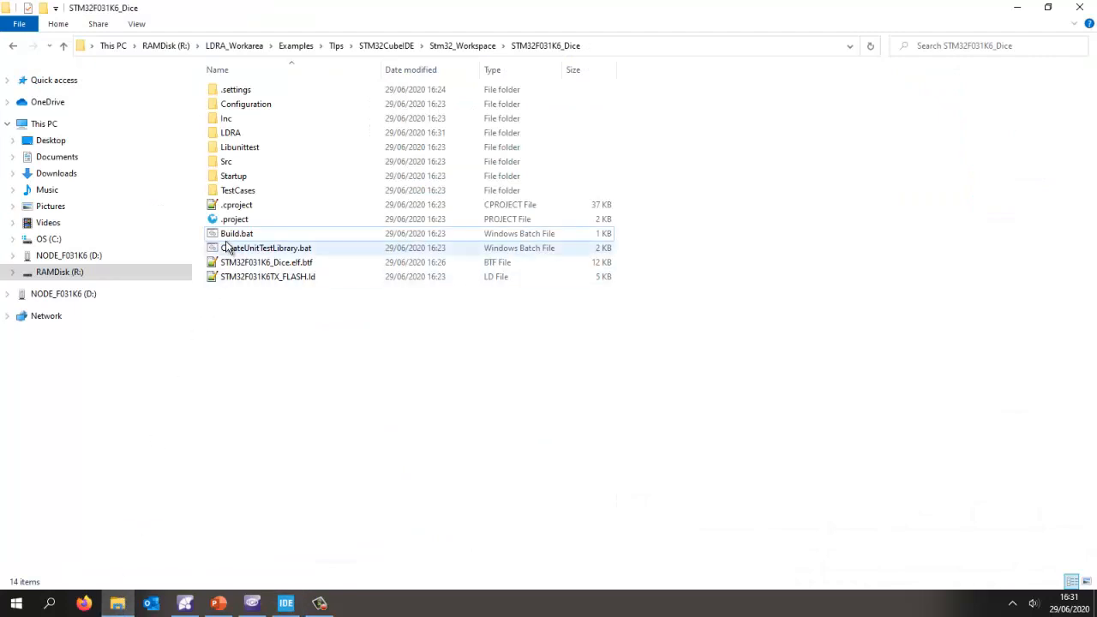
# Run the dice project's Build.bat script, then switch to the LDRA Launcher.
pyautogui.click(237, 233)
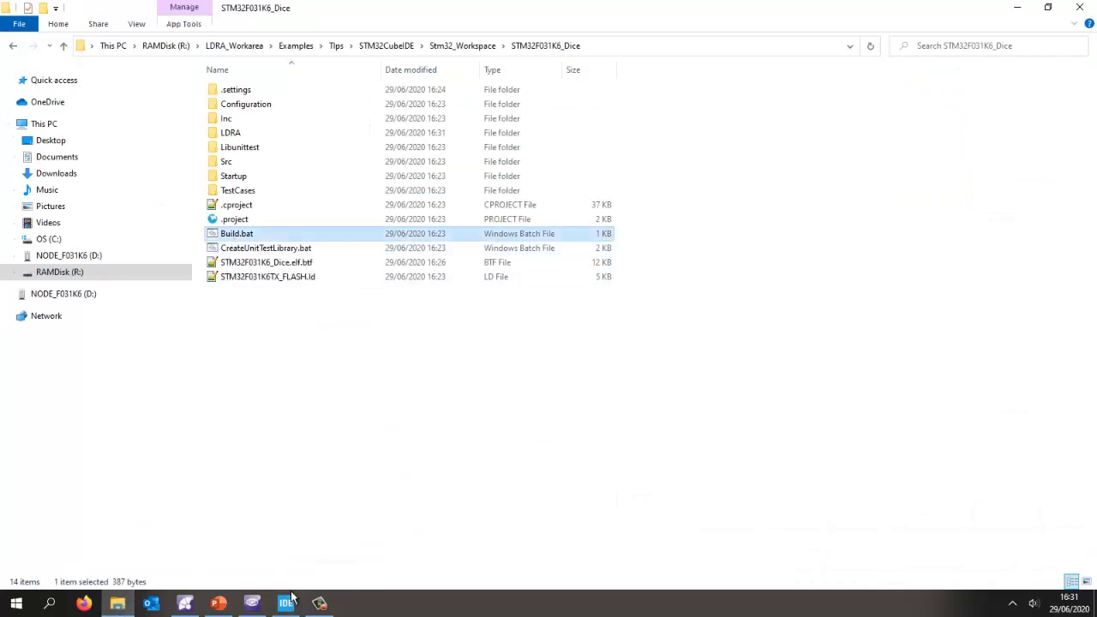
pyautogui.click(286, 602)
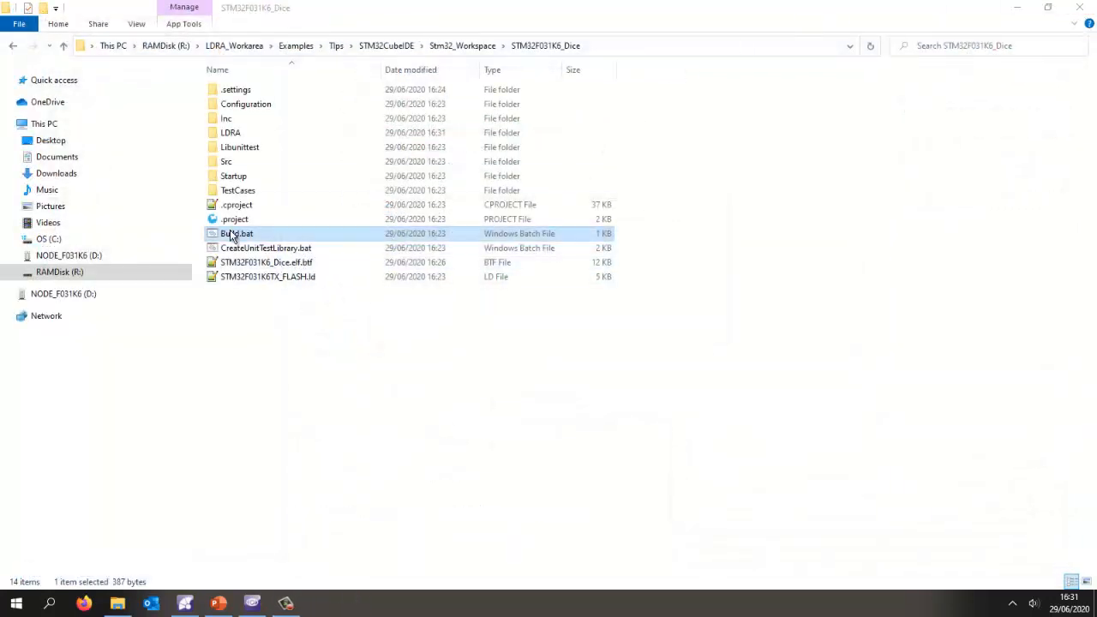
pyautogui.doubleClick(238, 233)
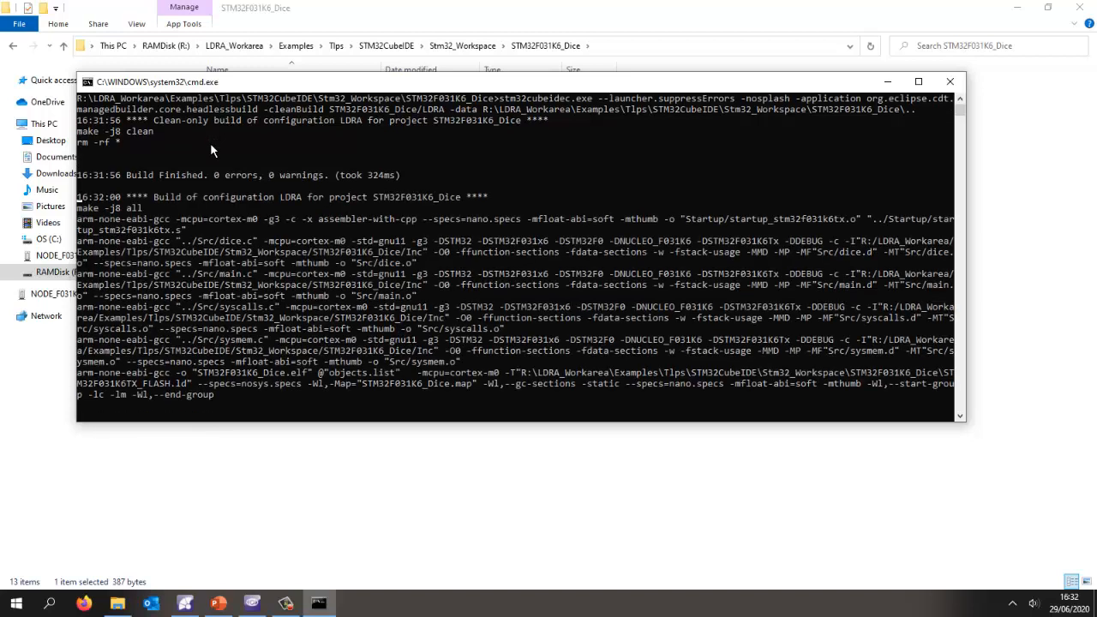
pyautogui.click(950, 82)
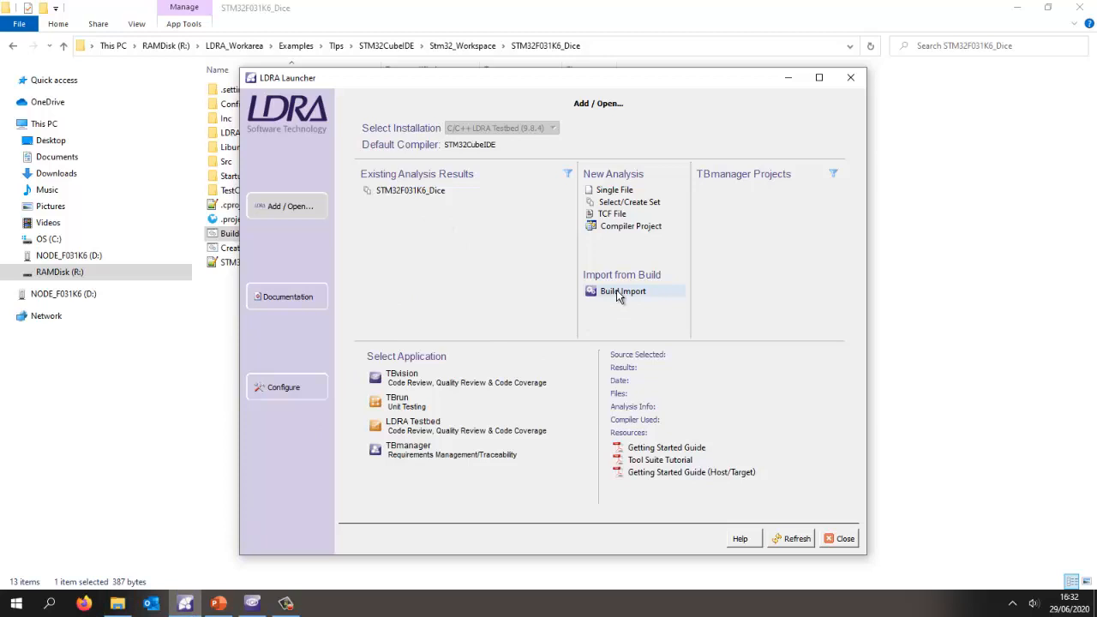
# Import the Build.bat build log into LDRA, finding the STM32F031K6_Dice.elf target with dice.c and main.c.
pyautogui.click(623, 291)
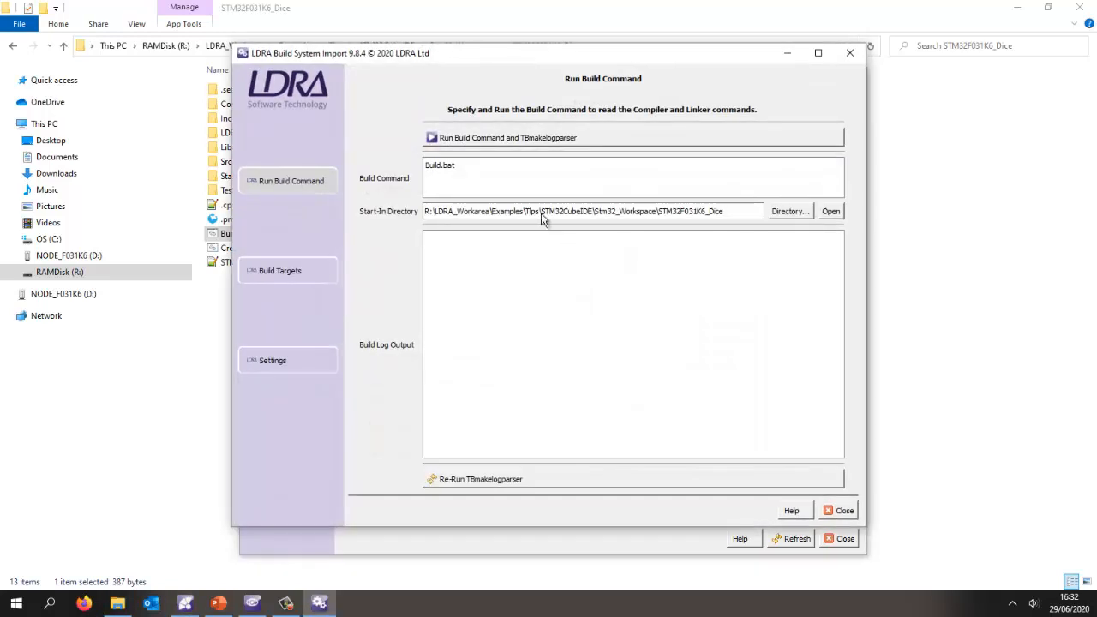
pyautogui.click(816, 53)
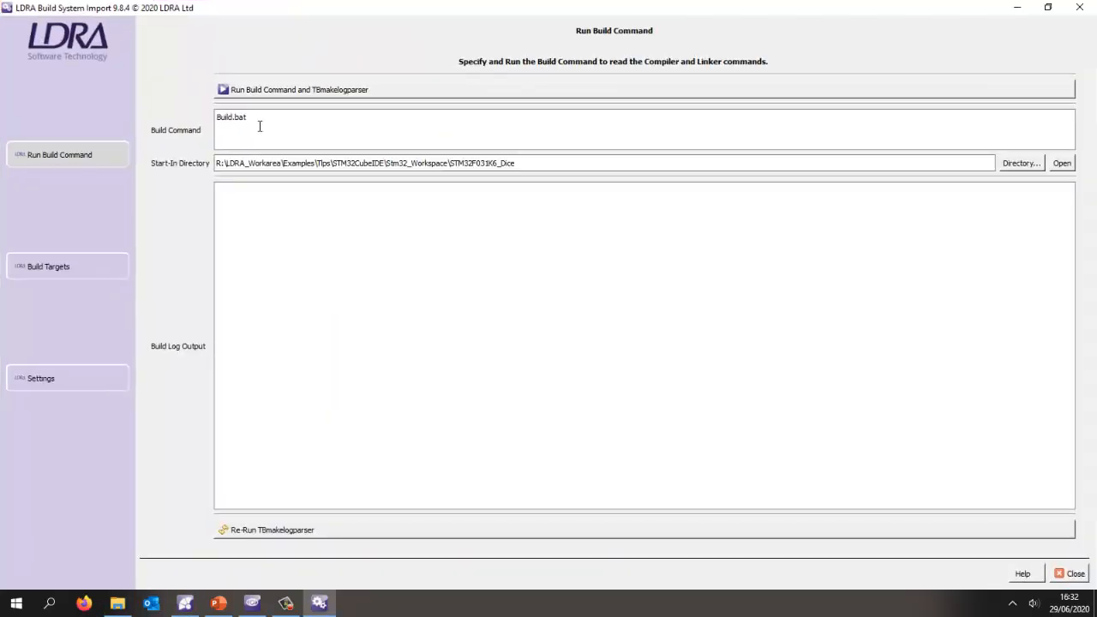
pyautogui.click(257, 128)
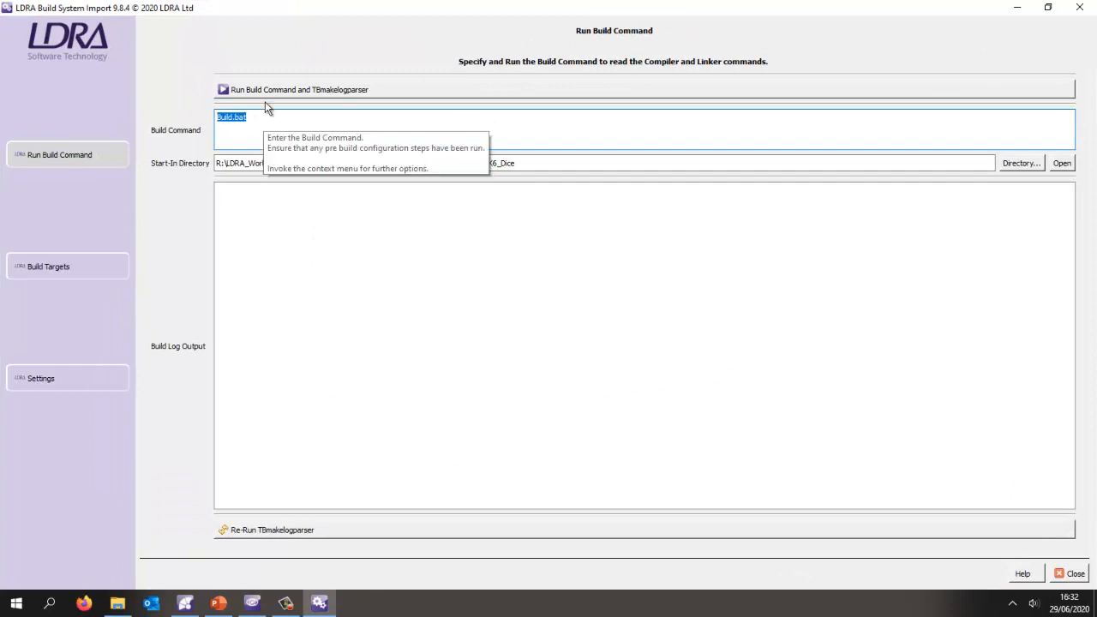
pyautogui.click(299, 89)
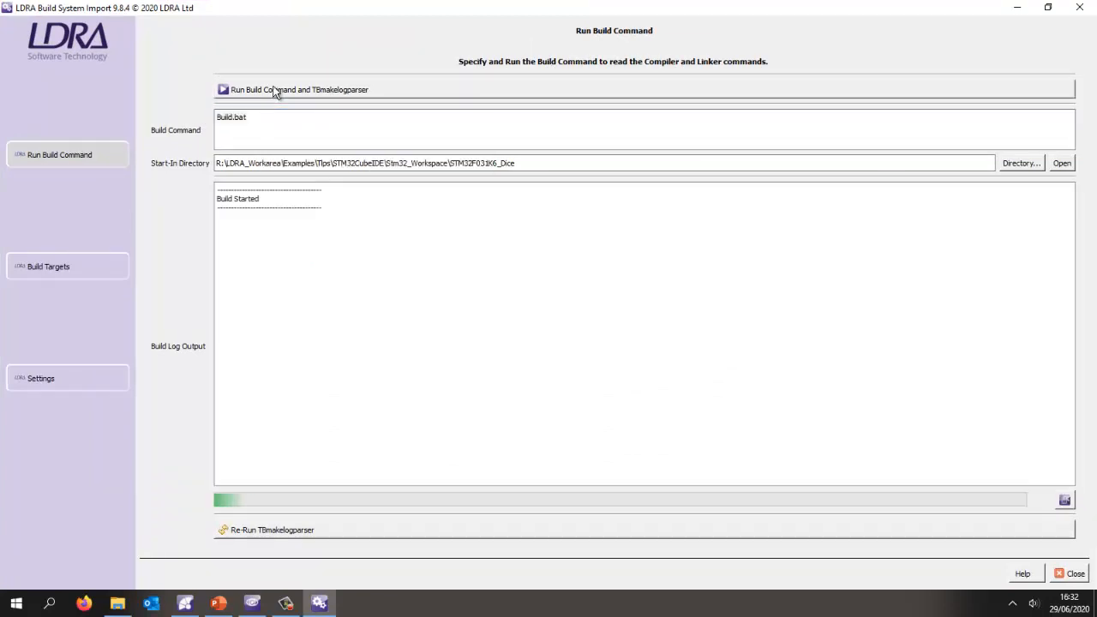
pyautogui.click(298, 89)
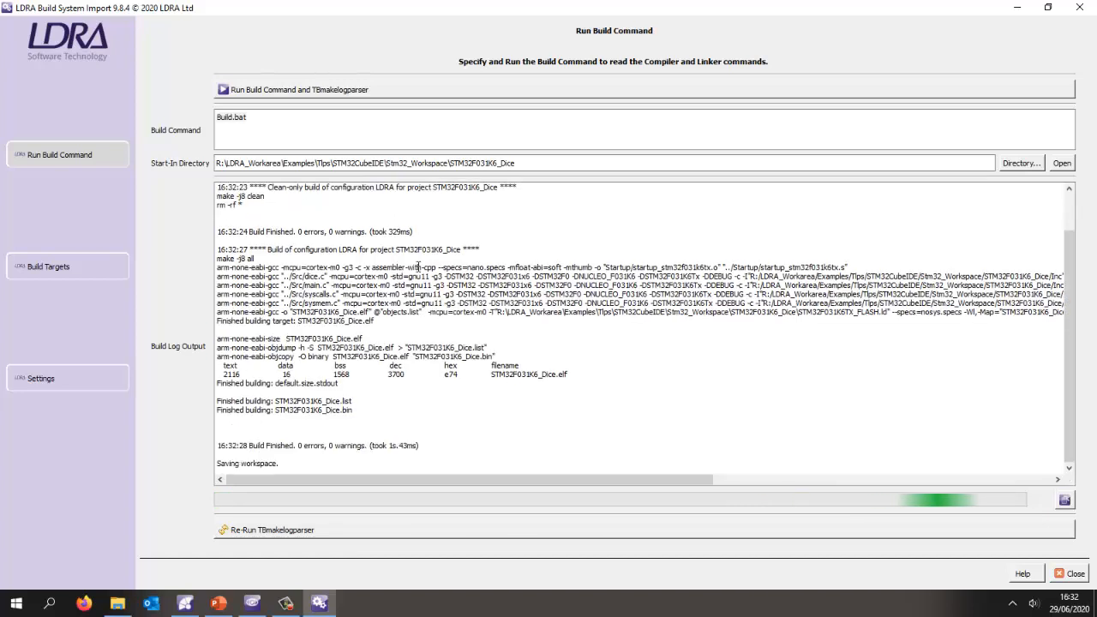
pyautogui.click(48, 266)
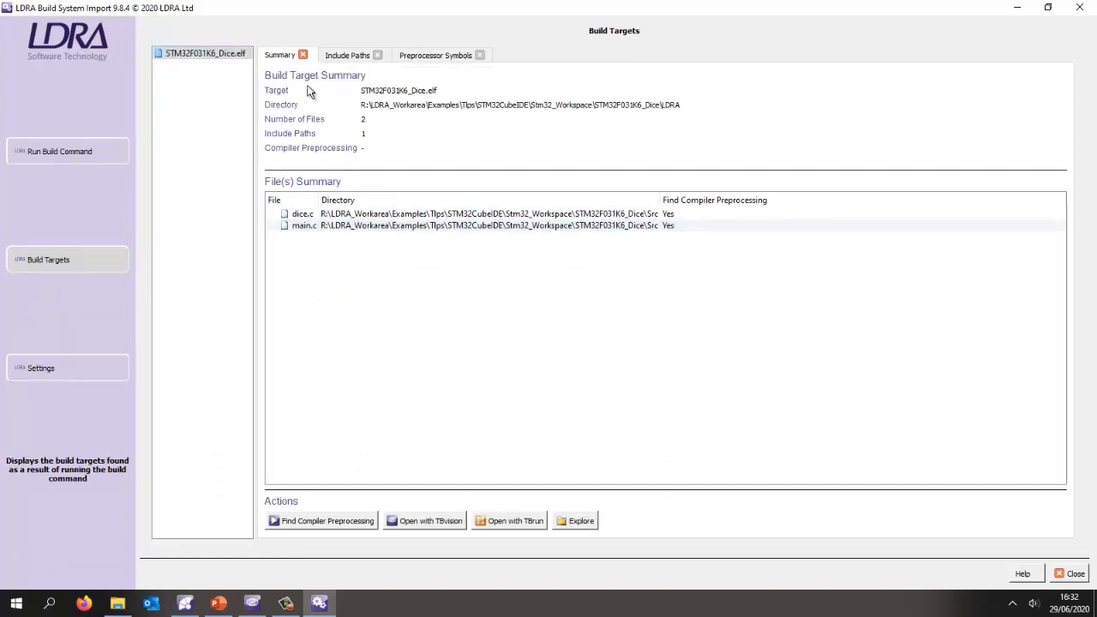
# Review the STM32F031K6_Dice.elf include paths and preprocessor symbols such as STM32 and DEBUG.
pyautogui.click(347, 55)
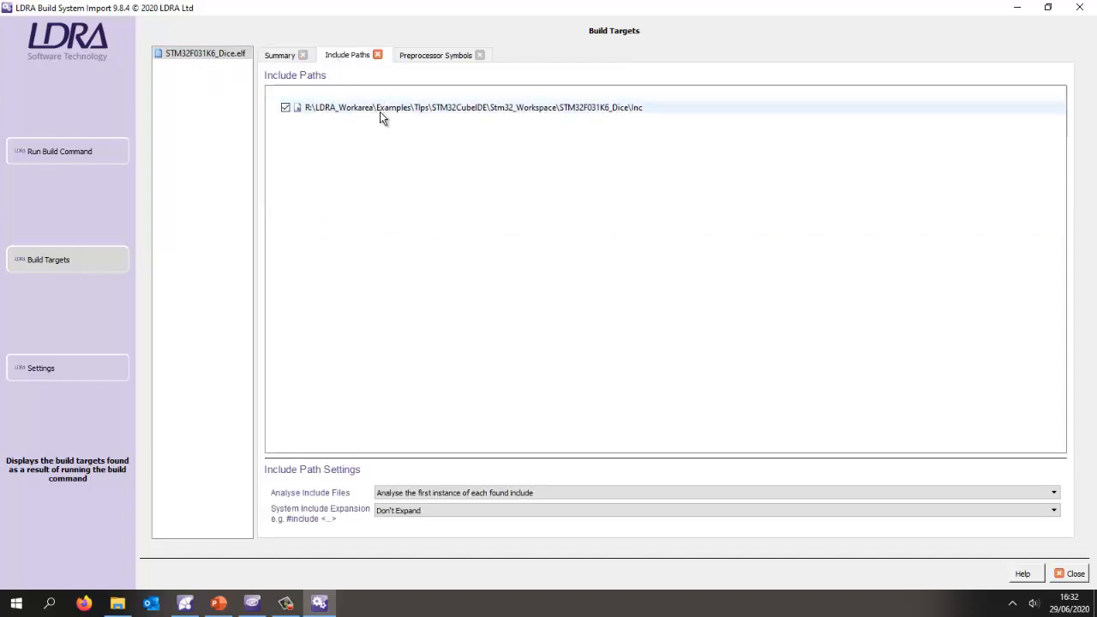
pyautogui.click(435, 55)
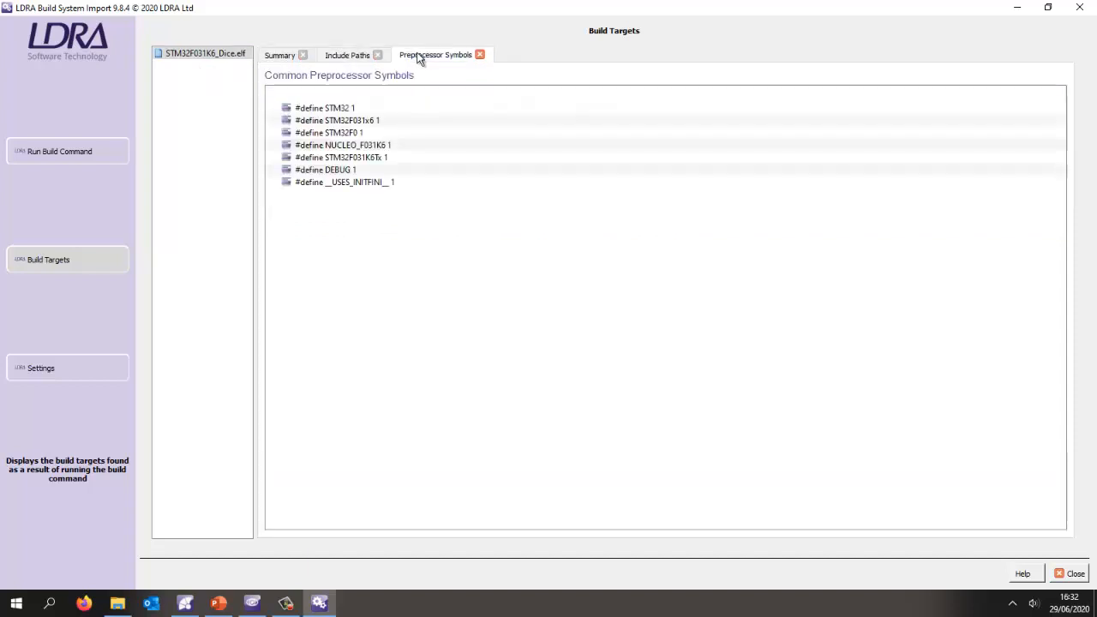
pyautogui.moveTo(420, 195)
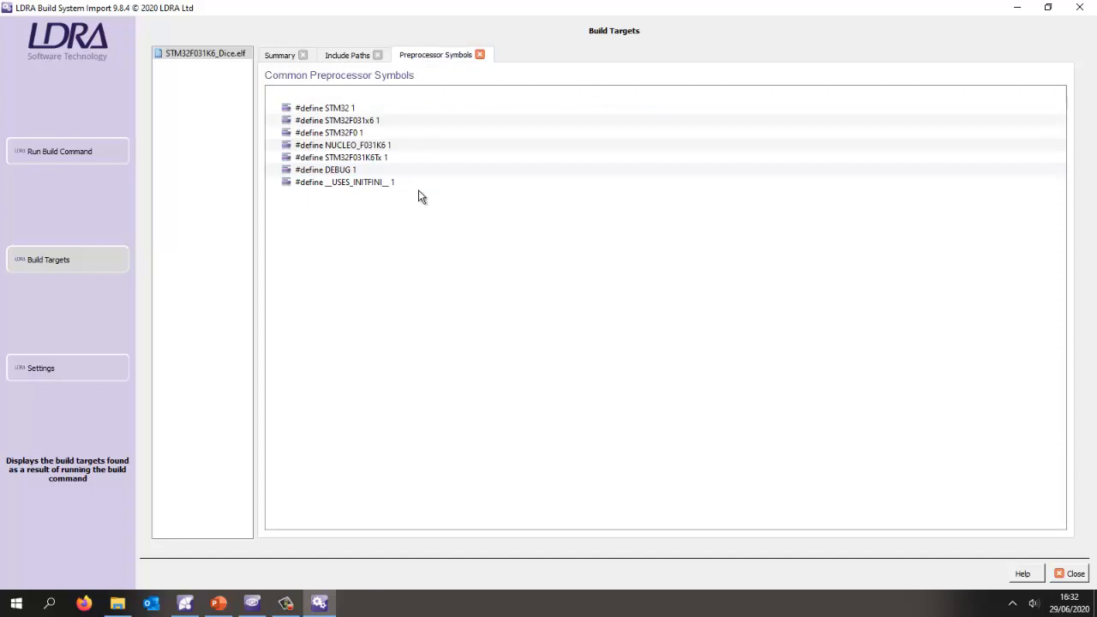
pyautogui.click(278, 54)
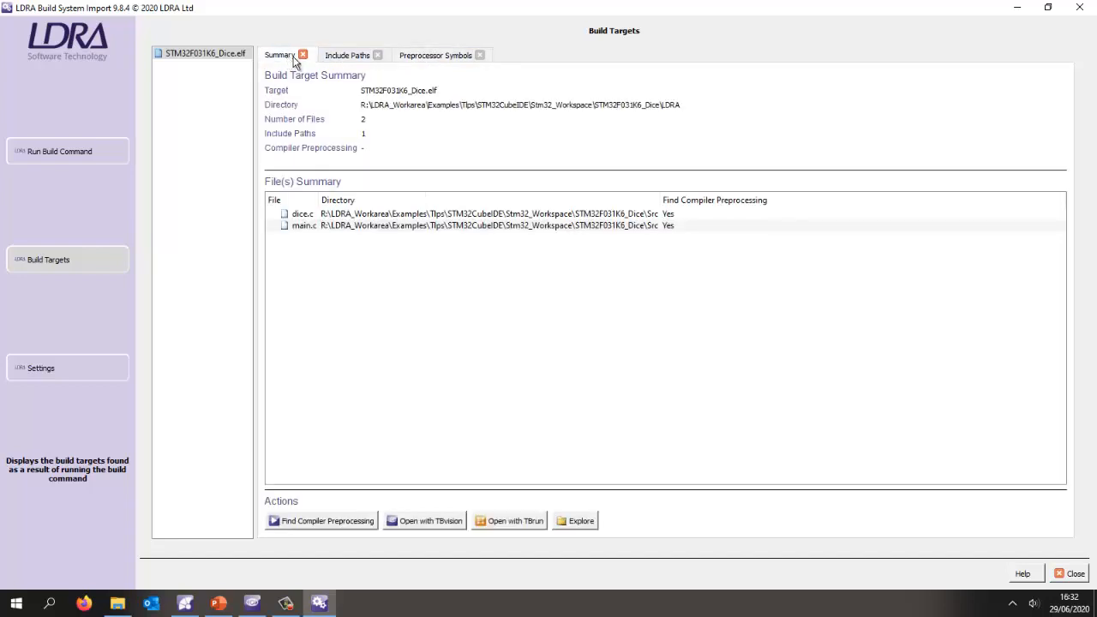
pyautogui.moveTo(421, 524)
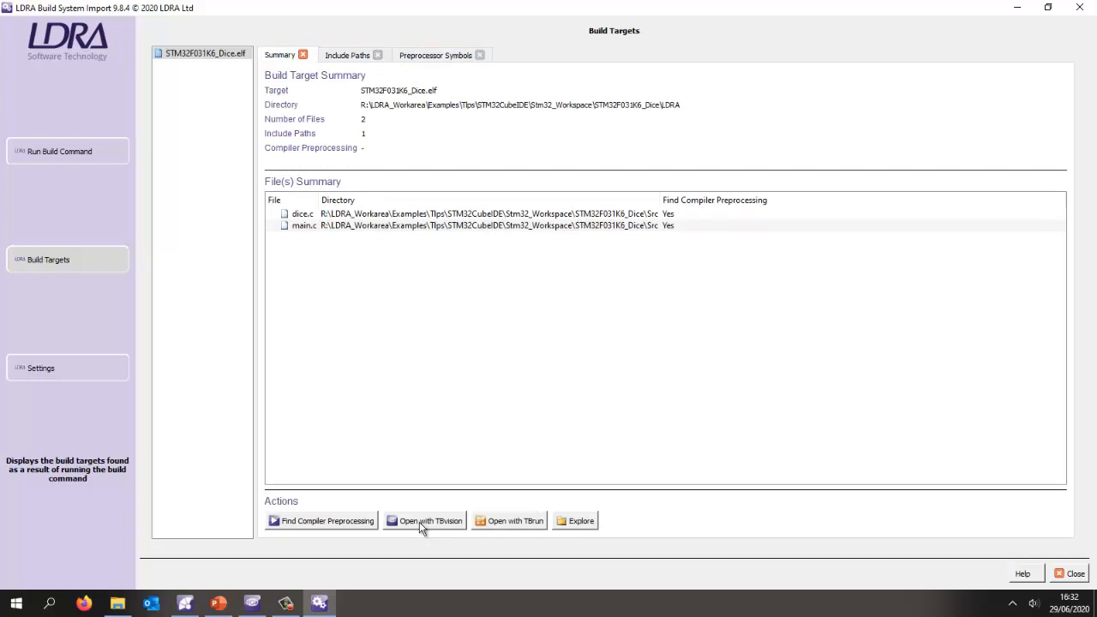
pyautogui.moveTo(251, 604)
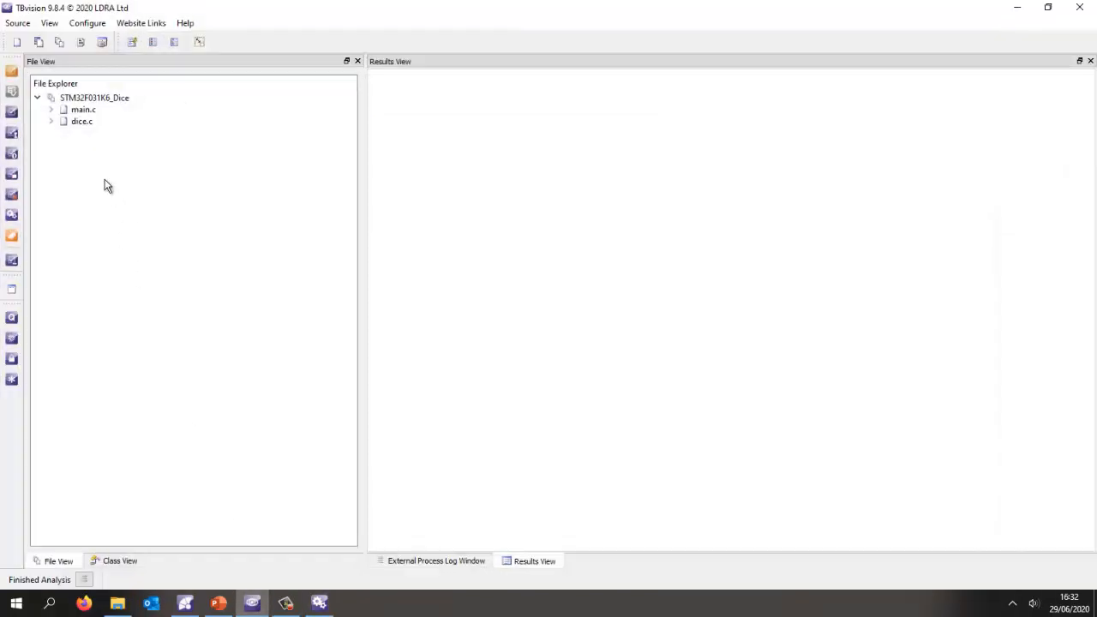
# Show the STM32F031K6_Dice MISRA-C:2012 code review with violations in dice.c and main.c.
pyautogui.rightClick(93, 97)
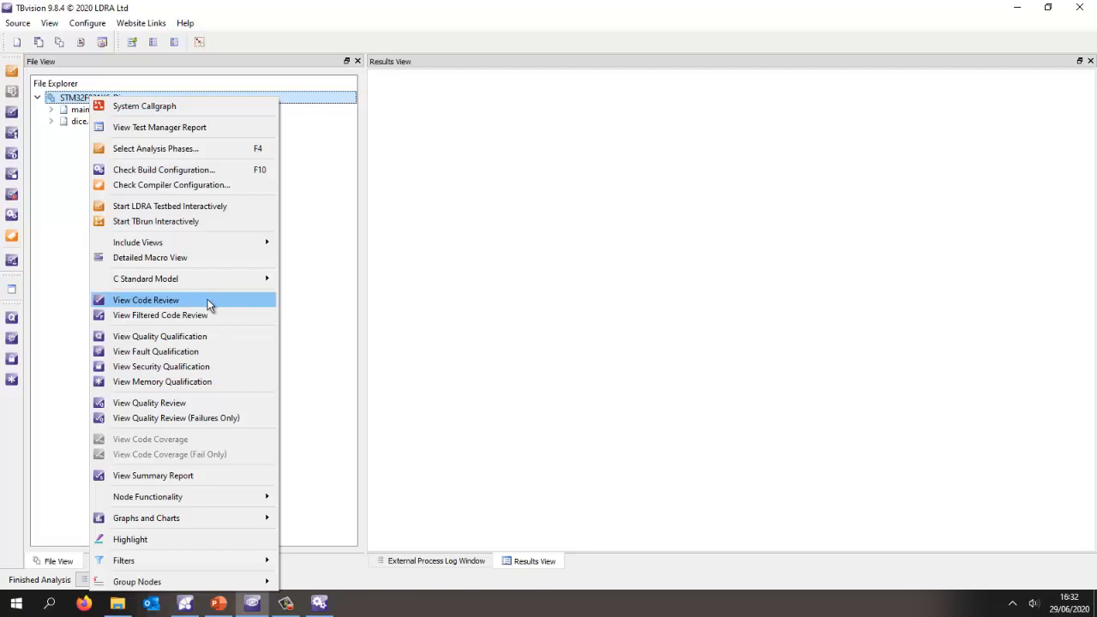
pyautogui.click(146, 299)
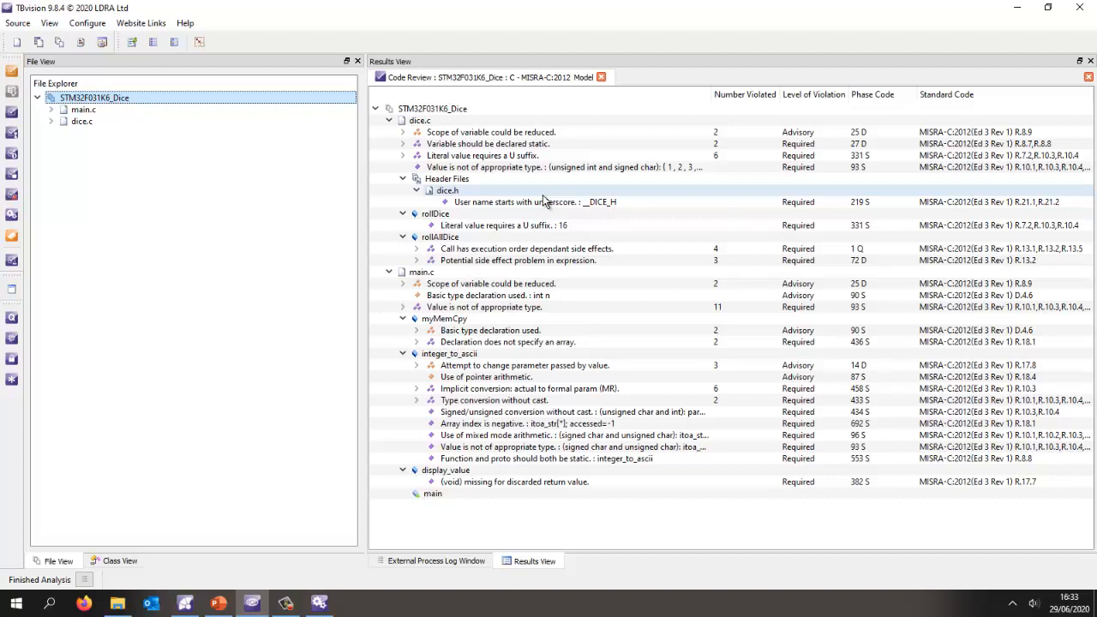
pyautogui.click(504, 224)
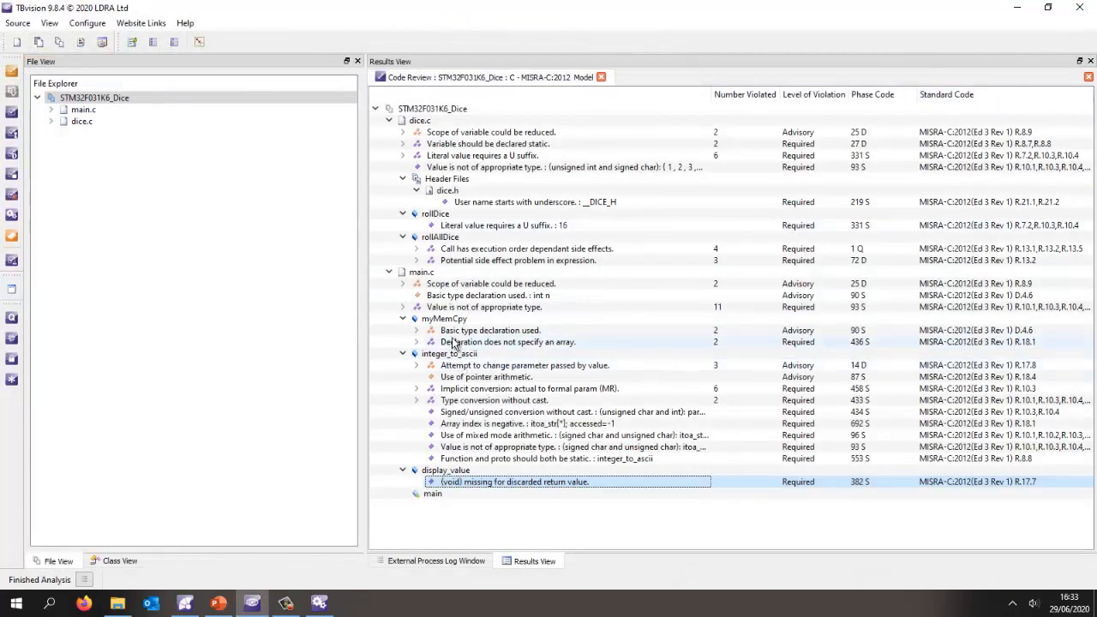
# Rank the callgraph procedures by cyclomatic complexity, with integer_to_ascii highest at 9.
pyautogui.click(95, 96)
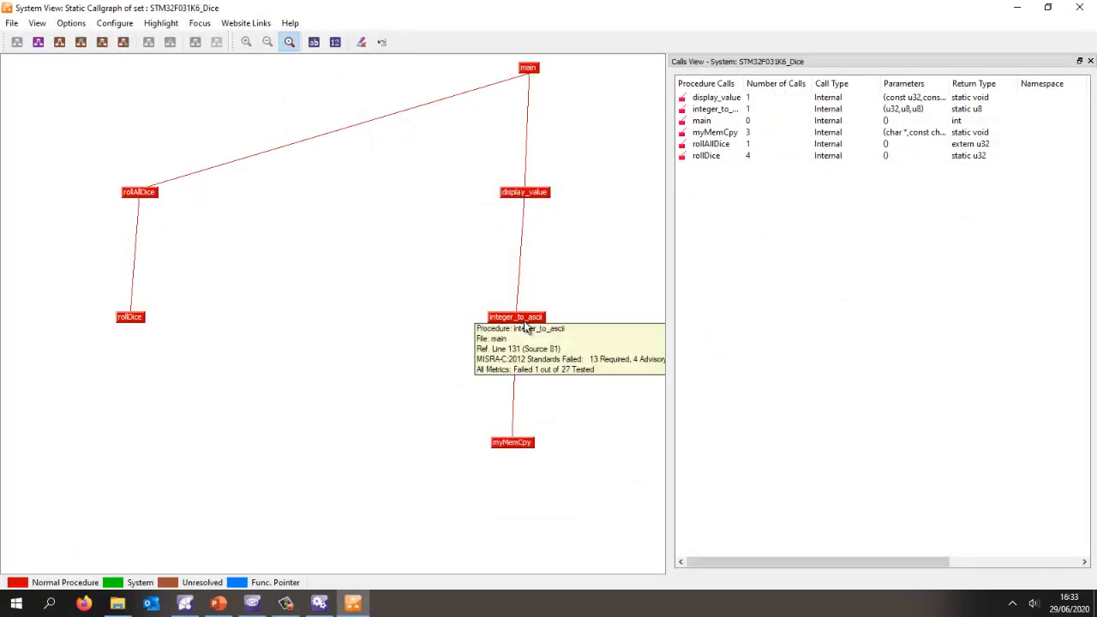
pyautogui.moveTo(539, 249)
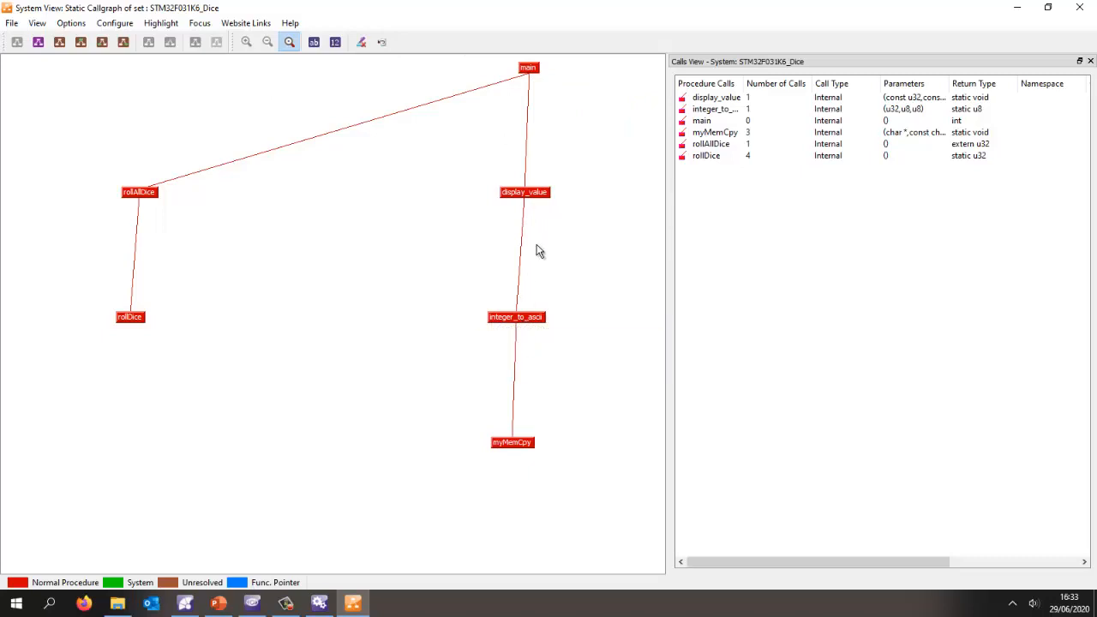
pyautogui.moveTo(534, 206)
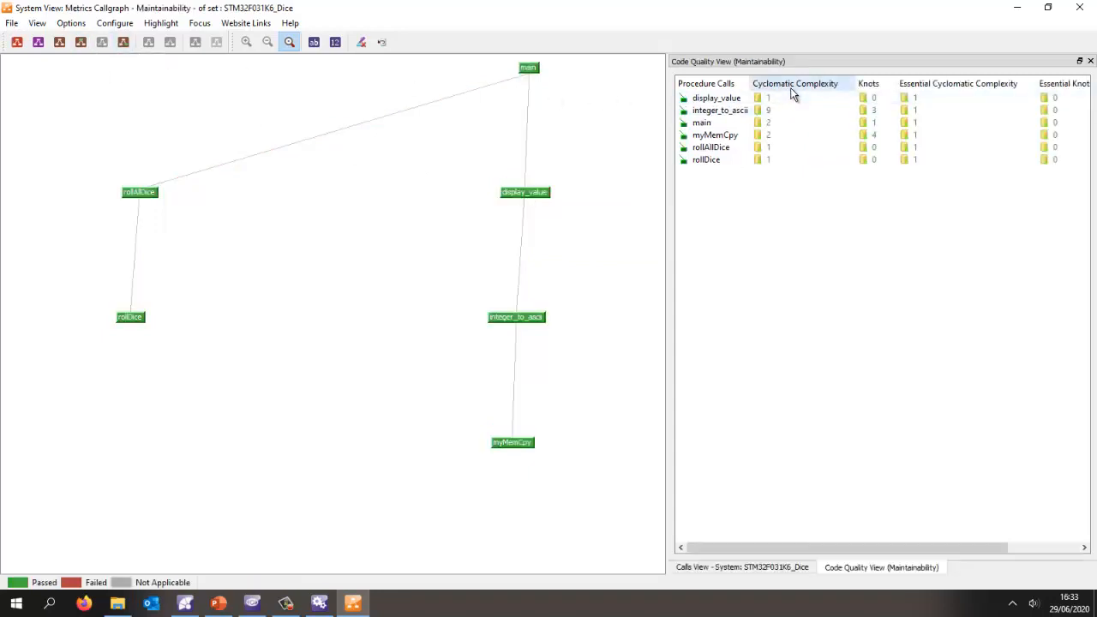
pyautogui.click(795, 83)
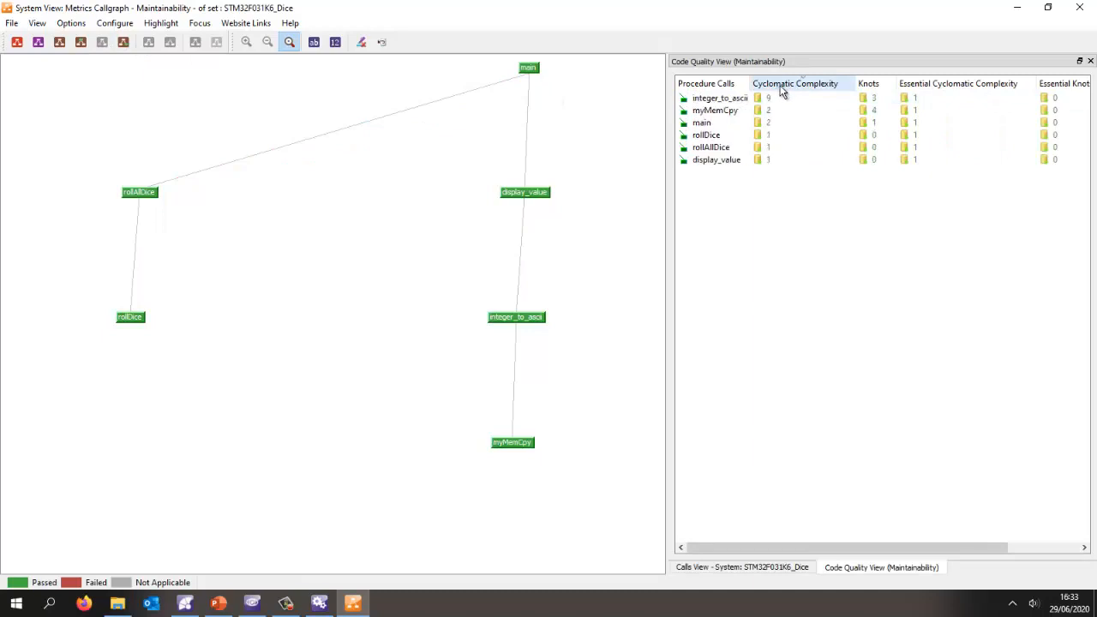
pyautogui.click(720, 97)
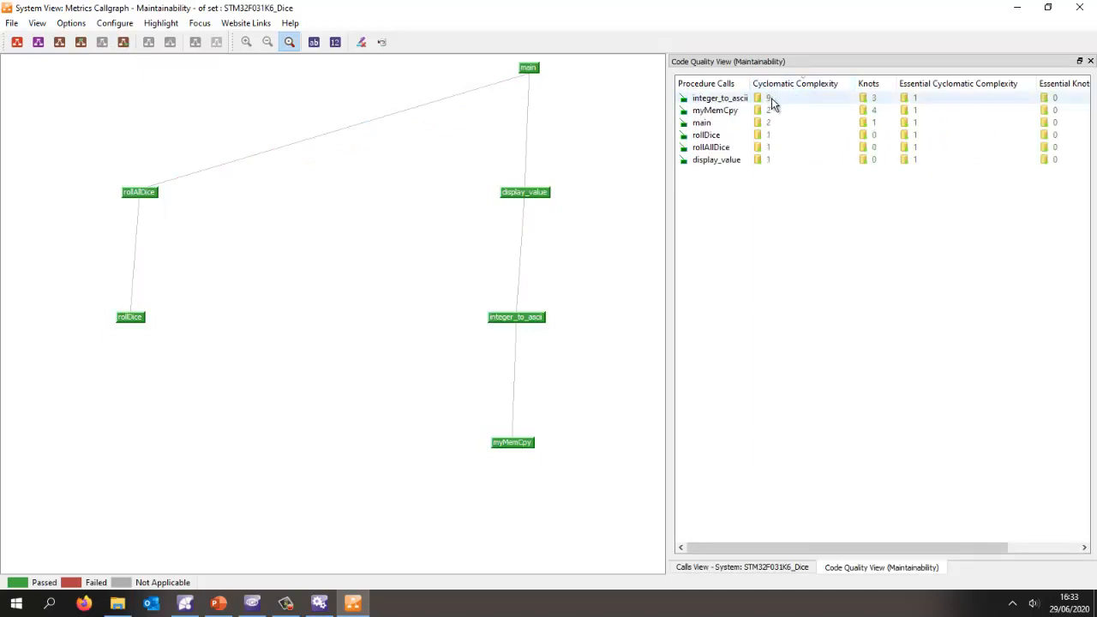
pyautogui.rightClick(720, 97)
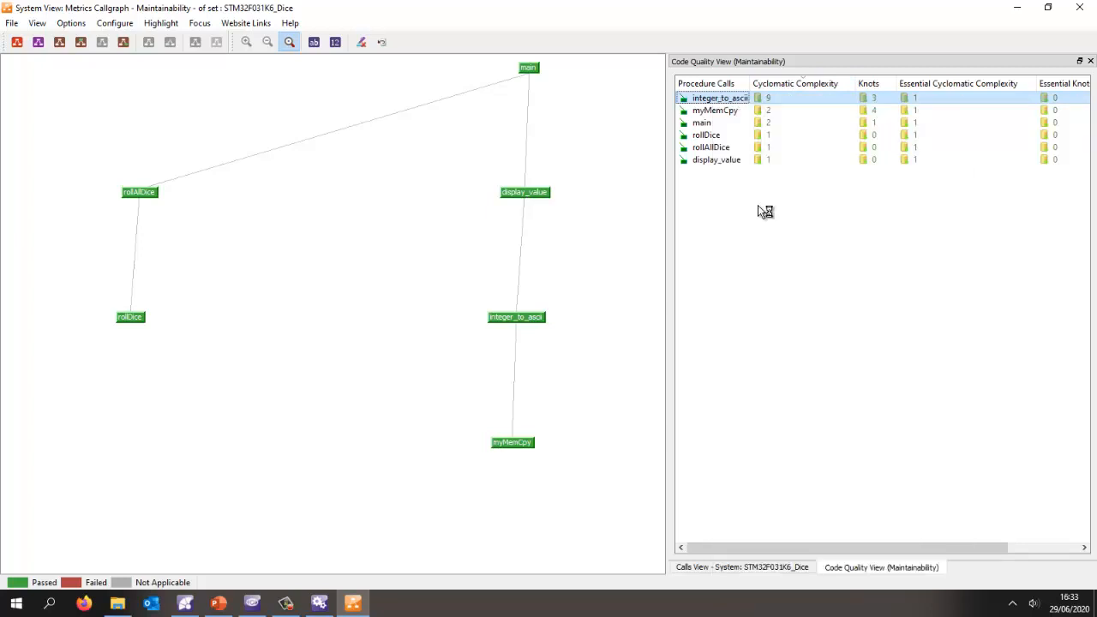
pyautogui.doubleClick(720, 97)
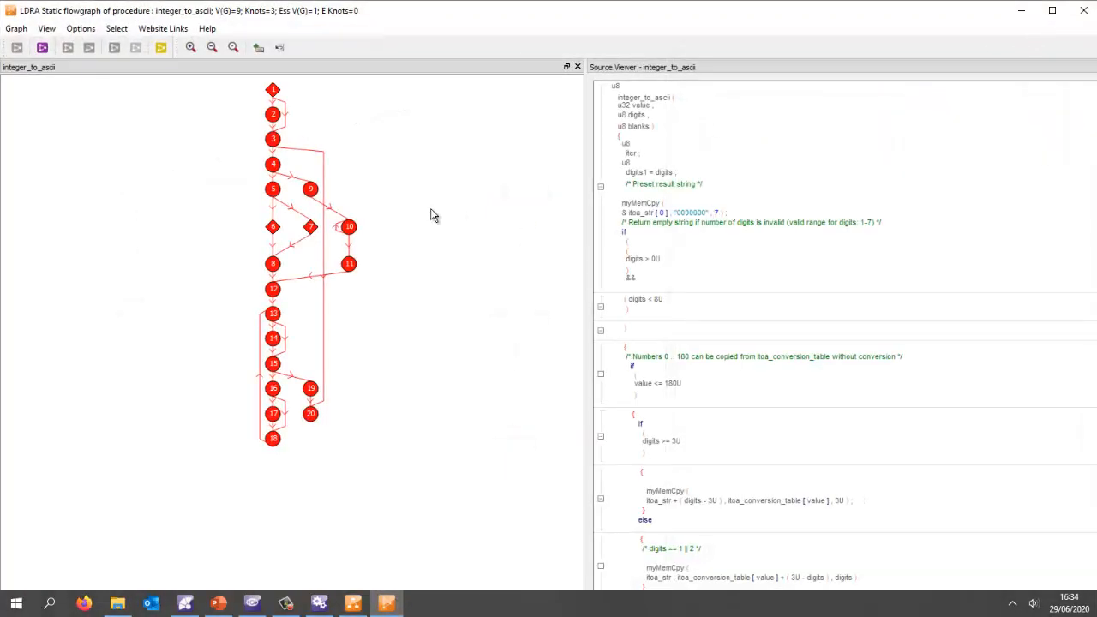
pyautogui.moveTo(310, 190)
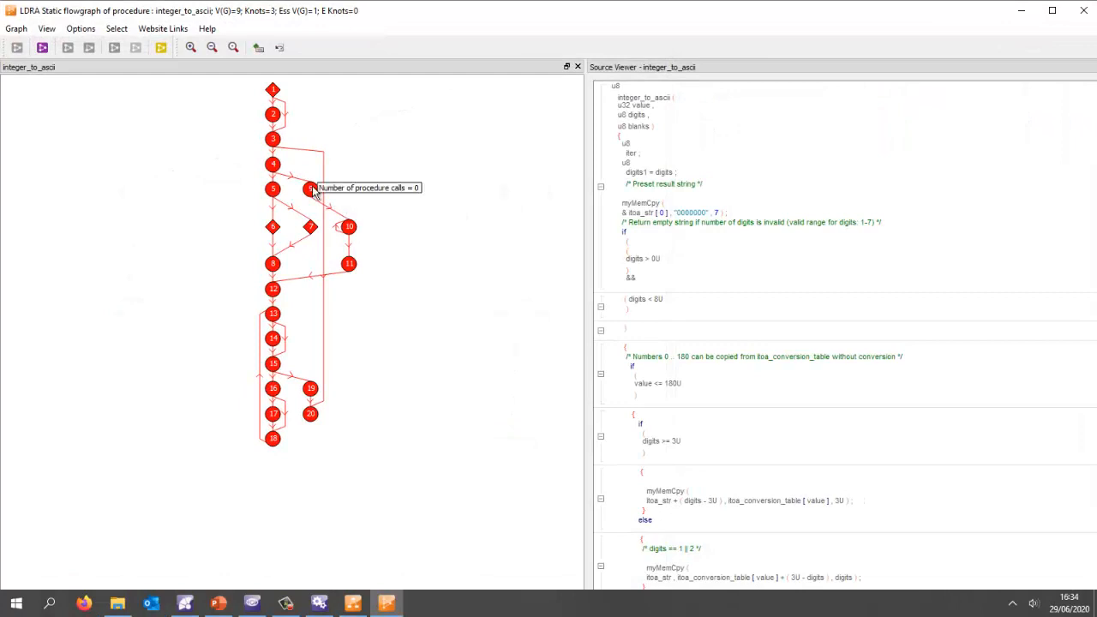
pyautogui.moveTo(697, 344)
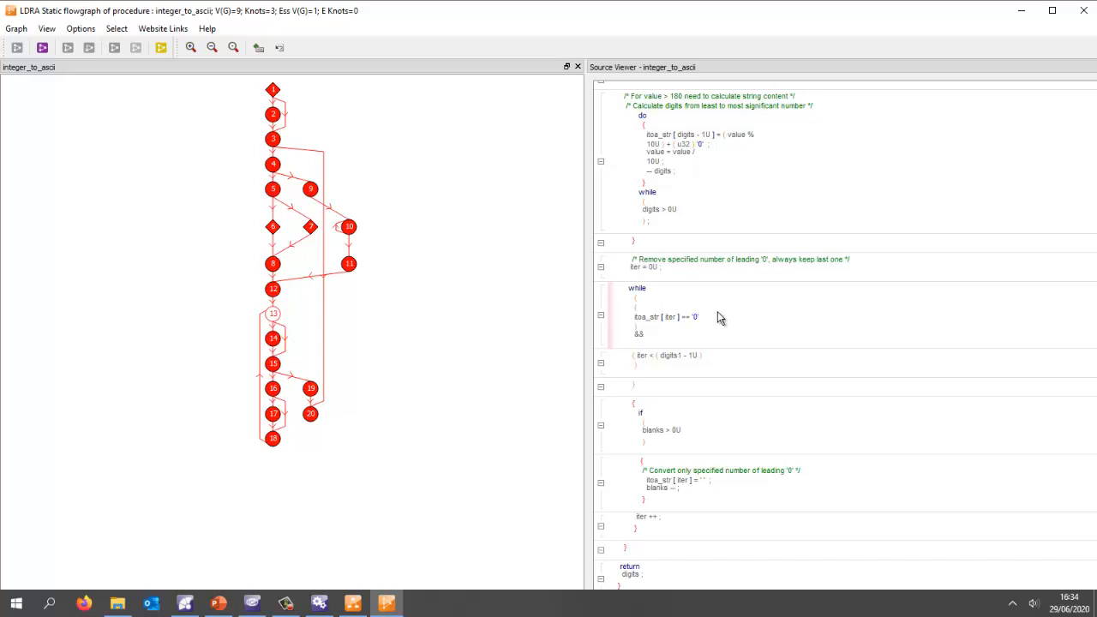
pyautogui.moveTo(707, 316)
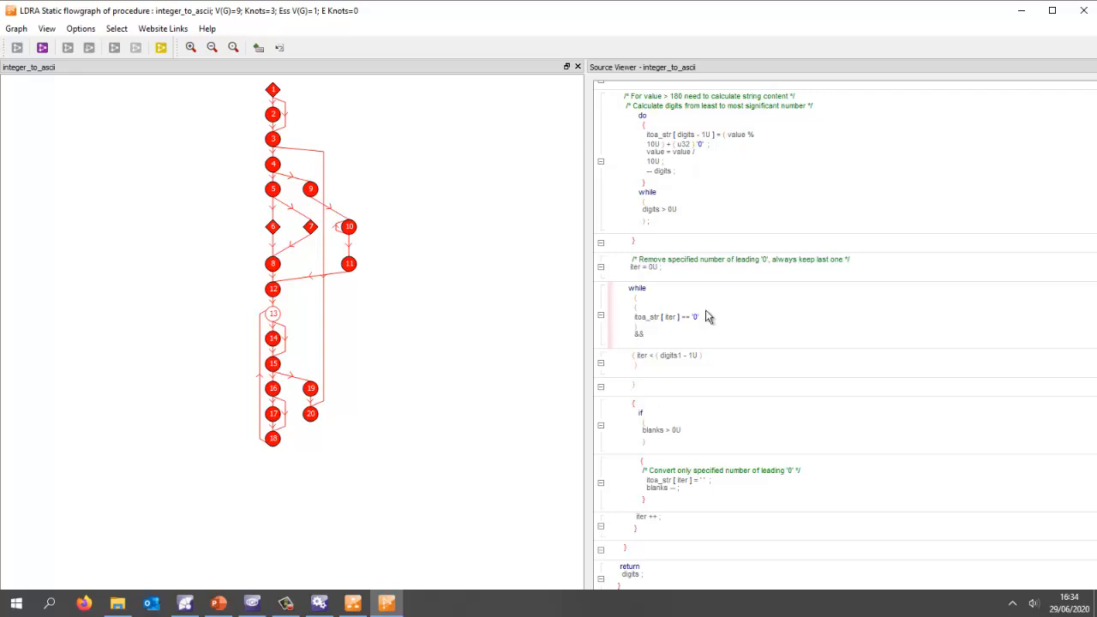
pyautogui.moveTo(384, 169)
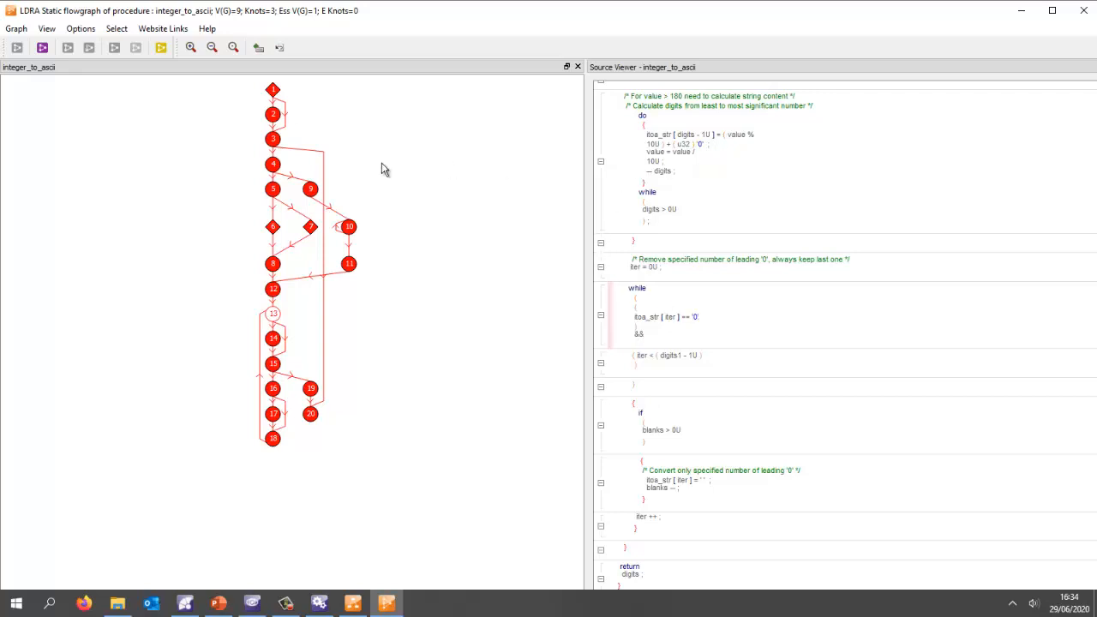
pyautogui.moveTo(343, 433)
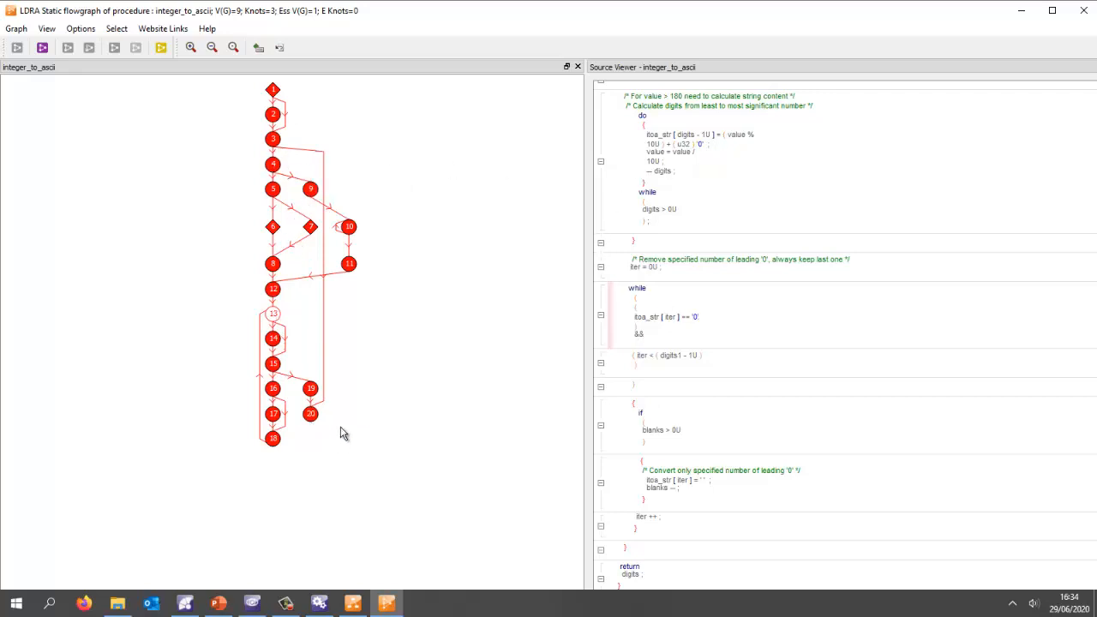
pyautogui.moveTo(362, 392)
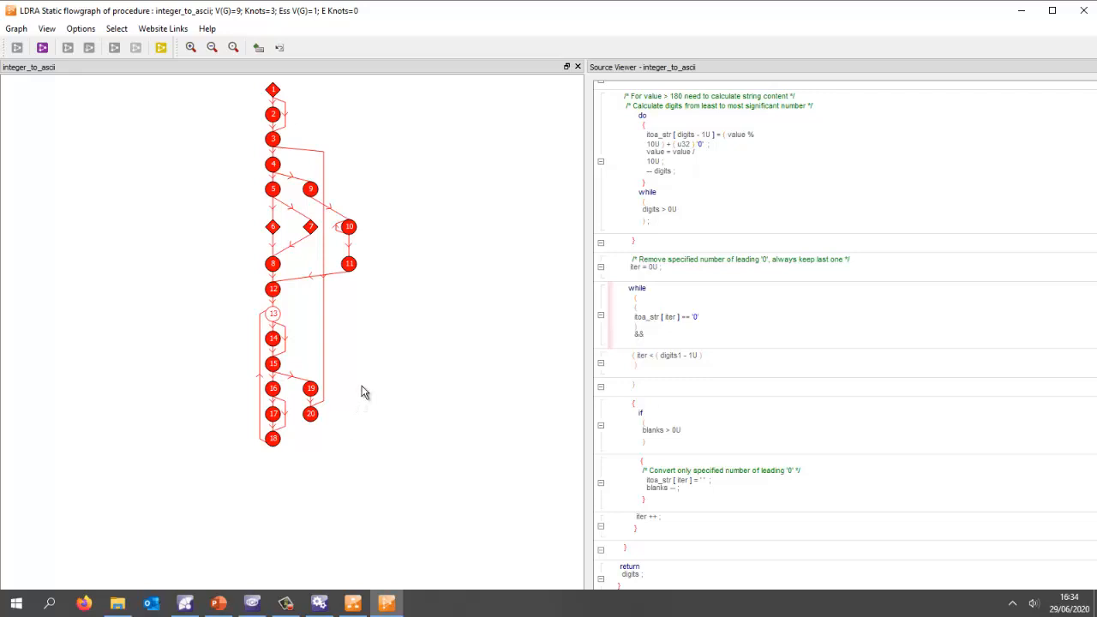
pyautogui.moveTo(723, 189)
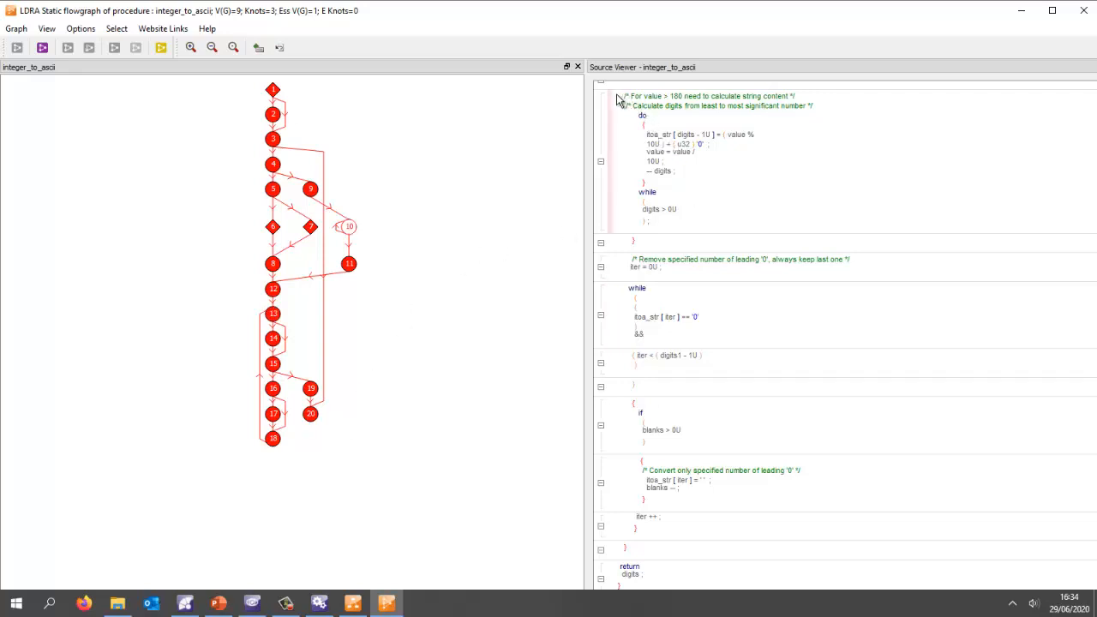
pyautogui.moveTo(627, 144)
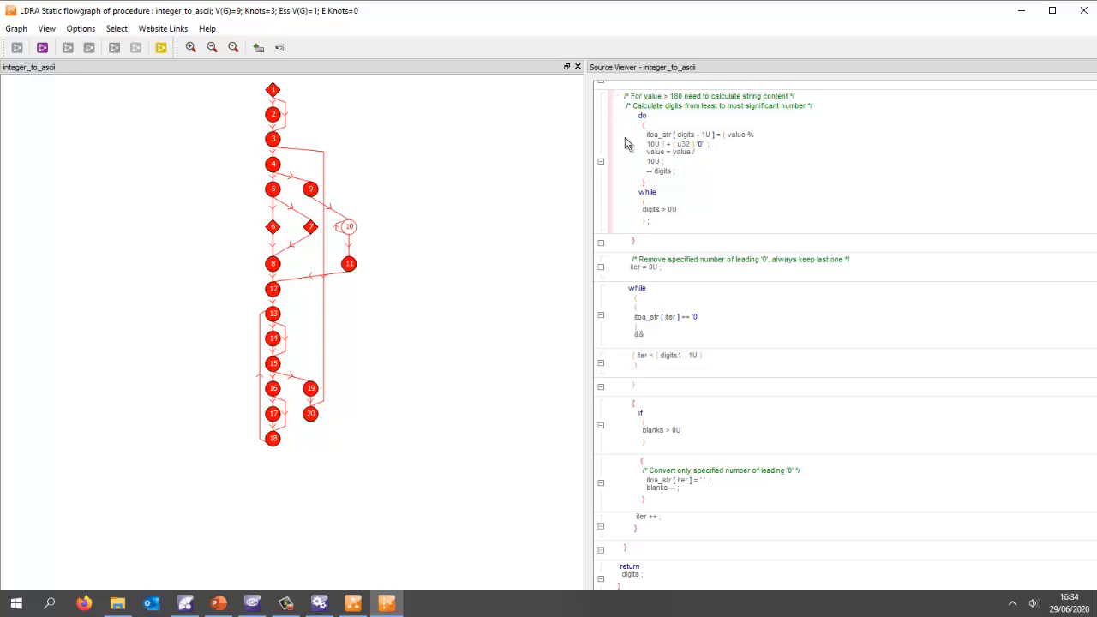
pyautogui.moveTo(618, 236)
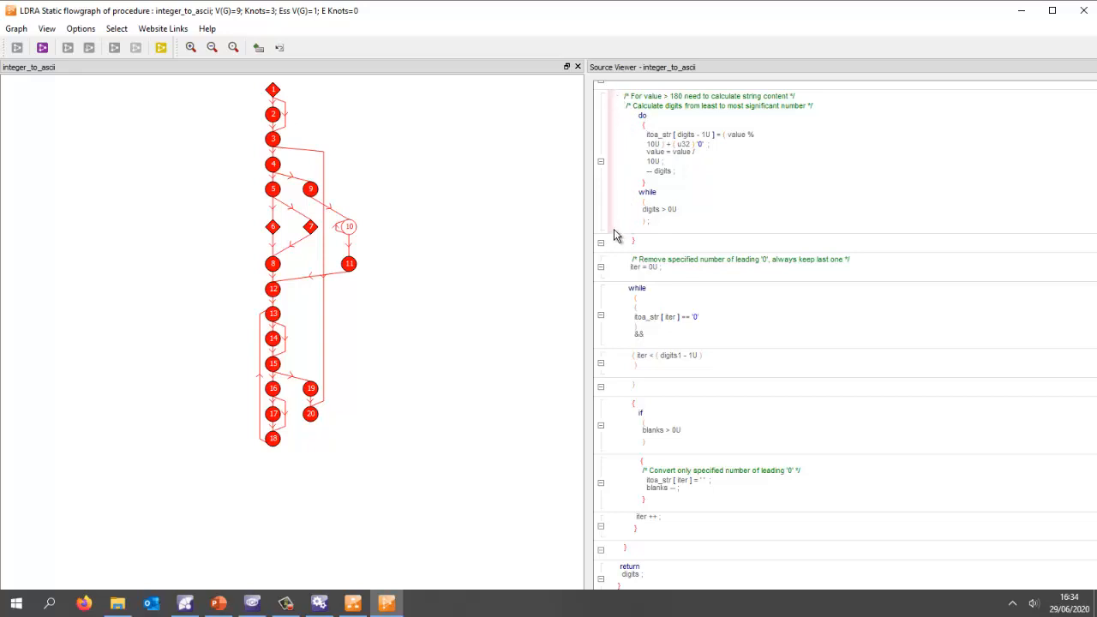
pyautogui.moveTo(619, 235)
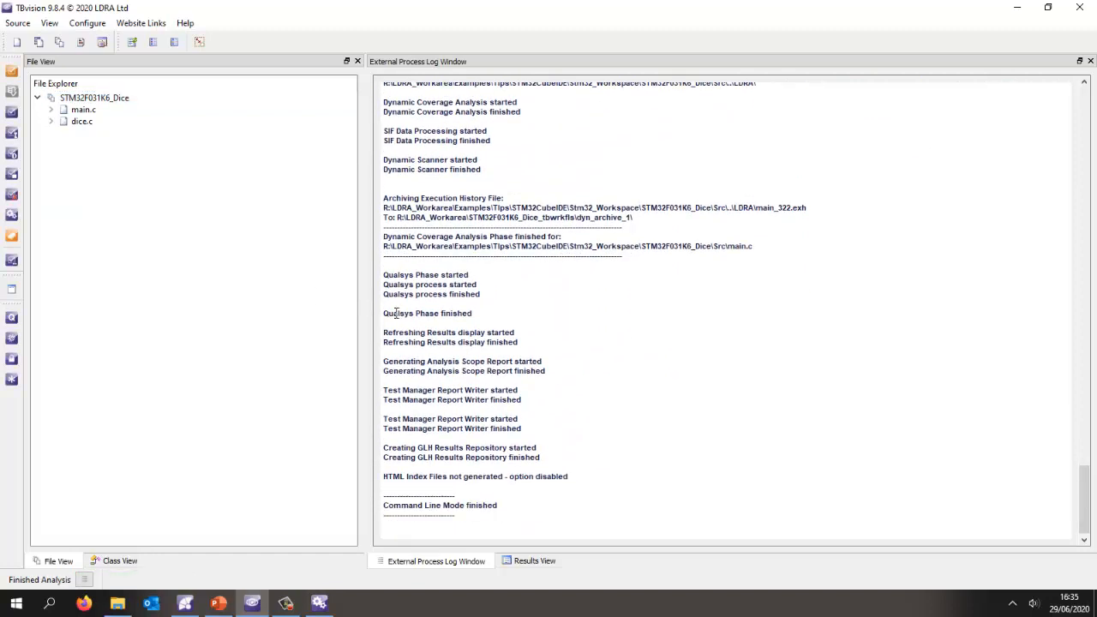
# Show the coverage pass/fail callgraph sorted by statement coverage, with integer_to_ascii failing at 76%.
pyautogui.rightClick(95, 97)
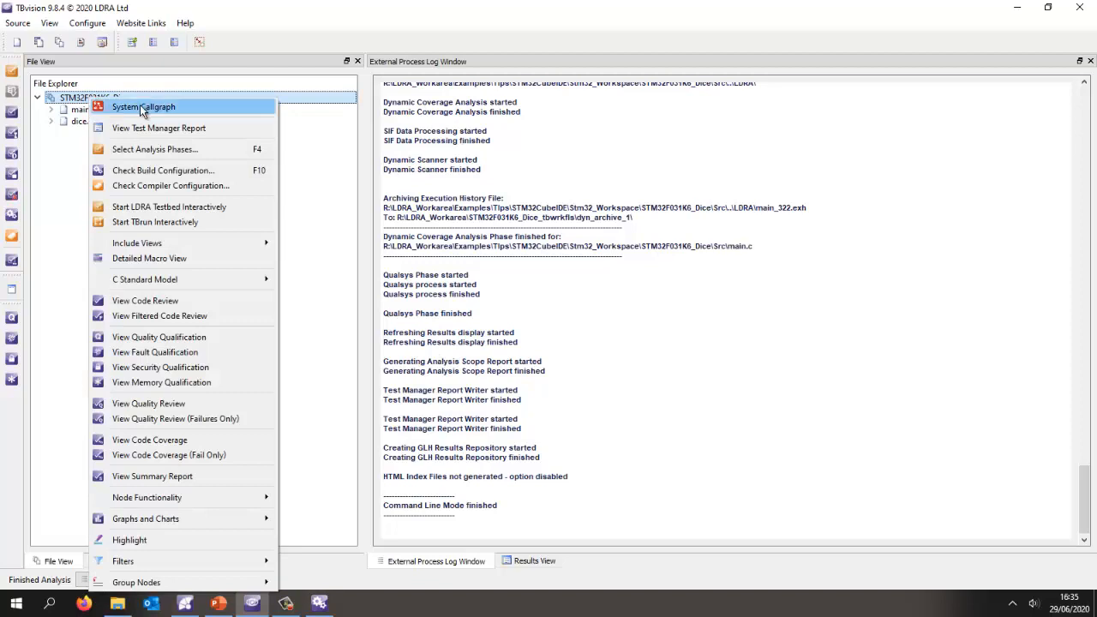
pyautogui.click(143, 106)
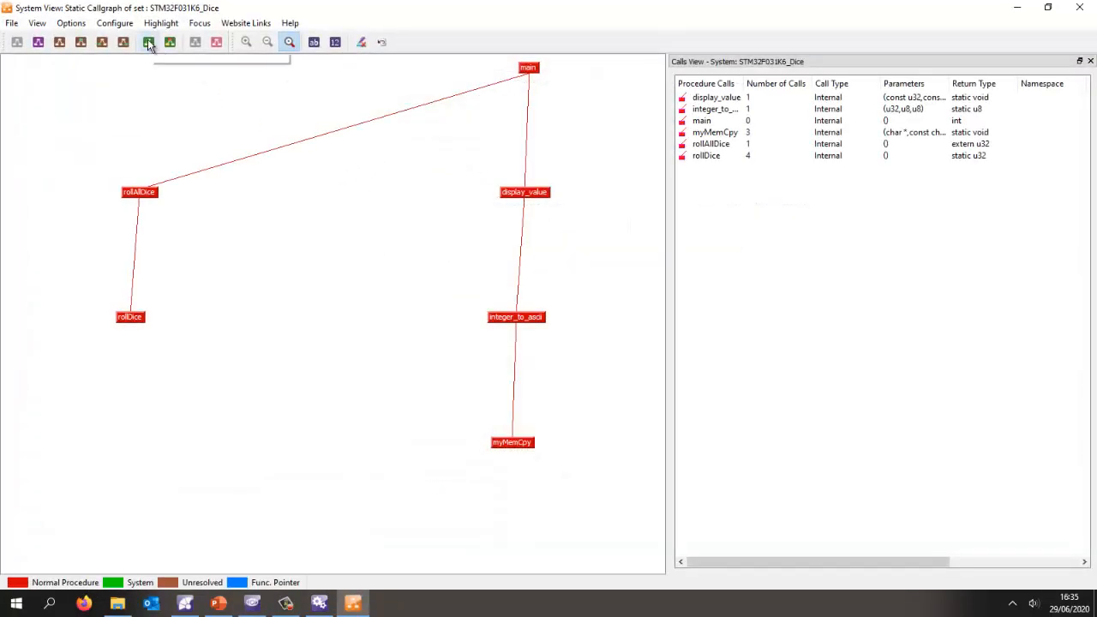
pyautogui.click(147, 42)
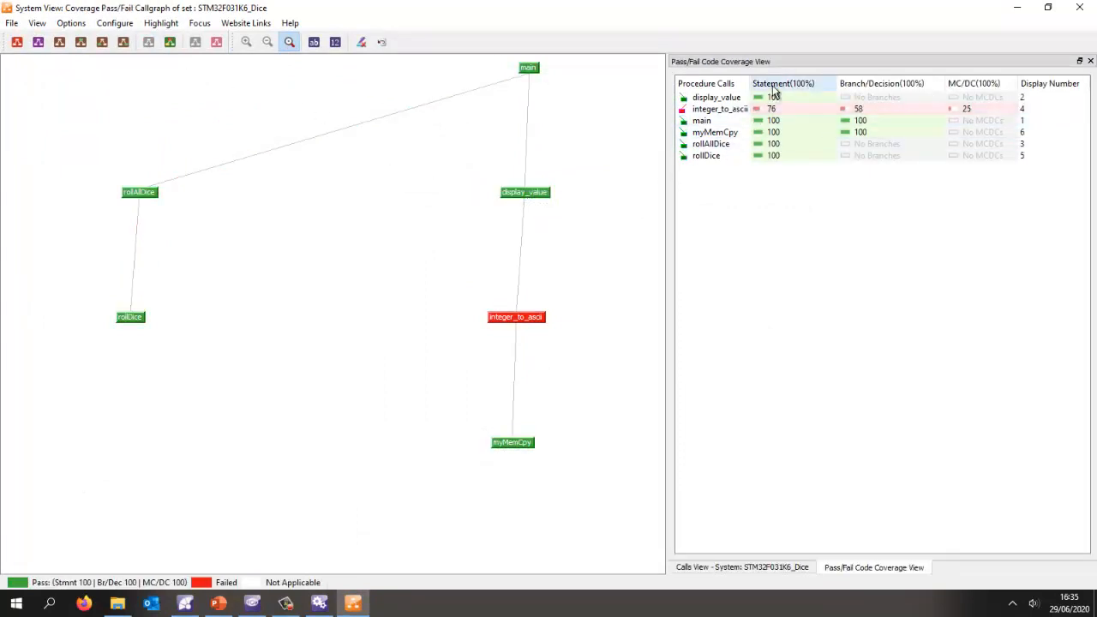
pyautogui.click(783, 83)
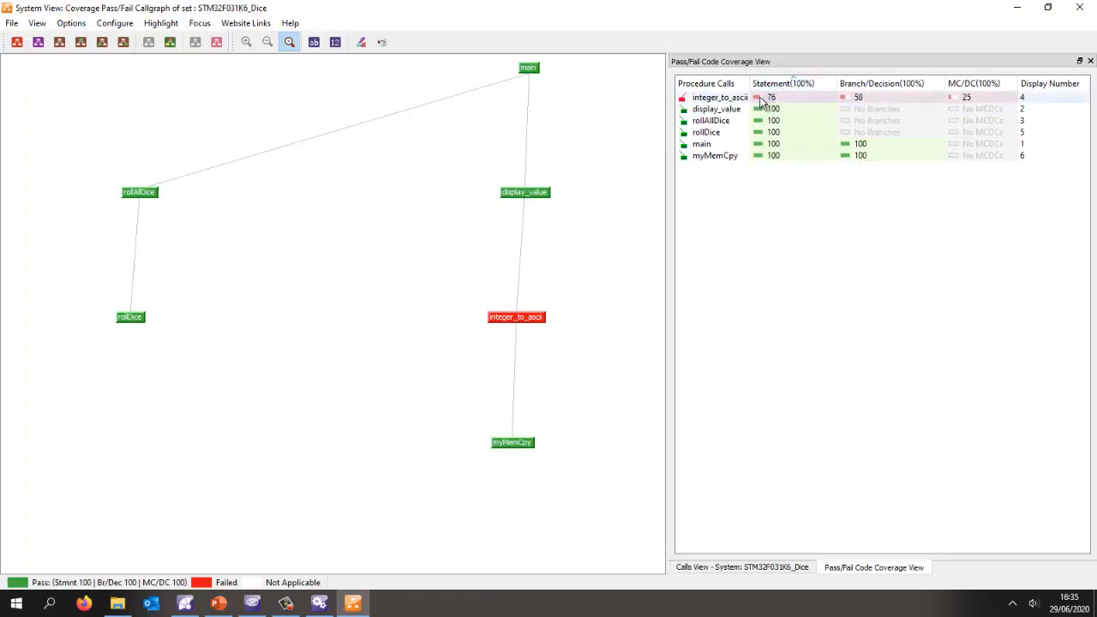
pyautogui.moveTo(769, 98)
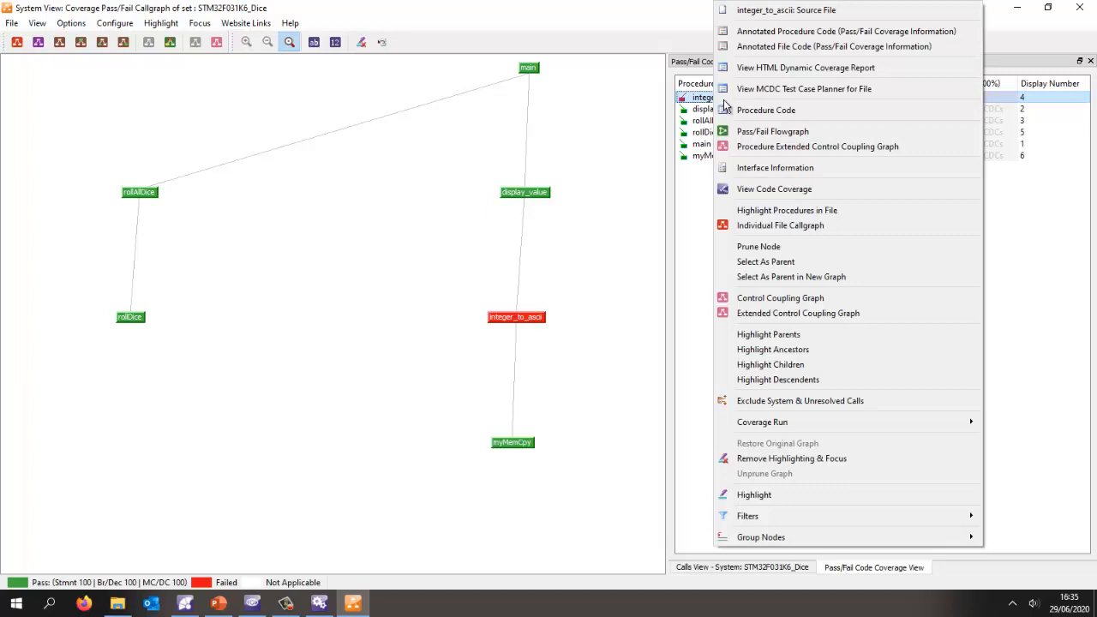
pyautogui.click(595, 209)
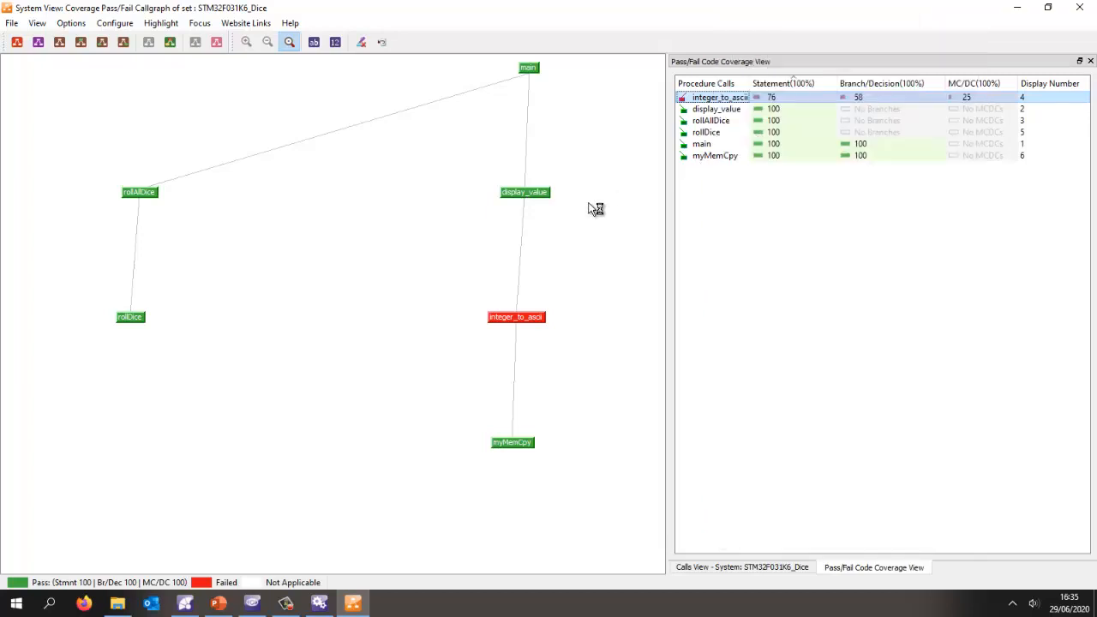
# Inspect integer_to_ascii's pass/fail flowgraph, which highlights uncovered nodes 5–8 in its source.
pyautogui.doubleClick(721, 97)
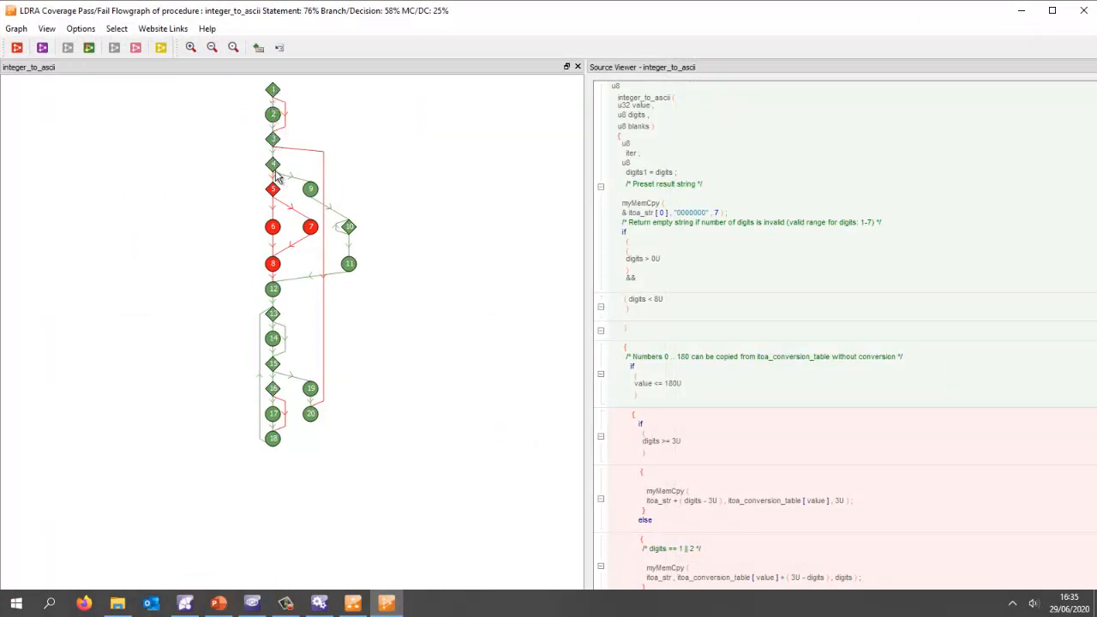
pyautogui.moveTo(273, 414)
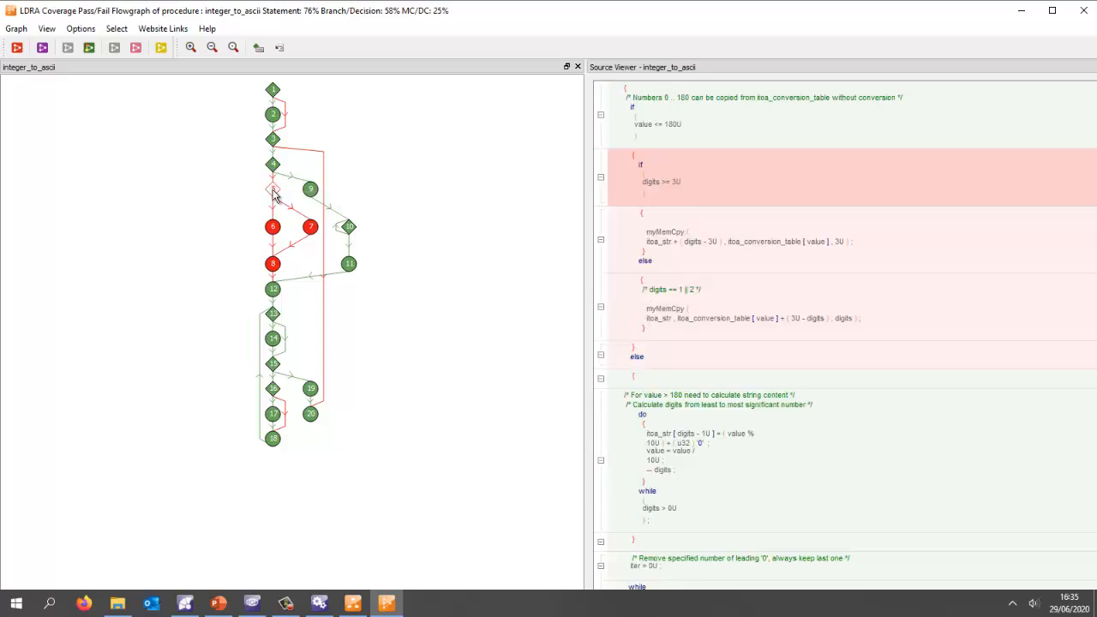
pyautogui.moveTo(644, 117)
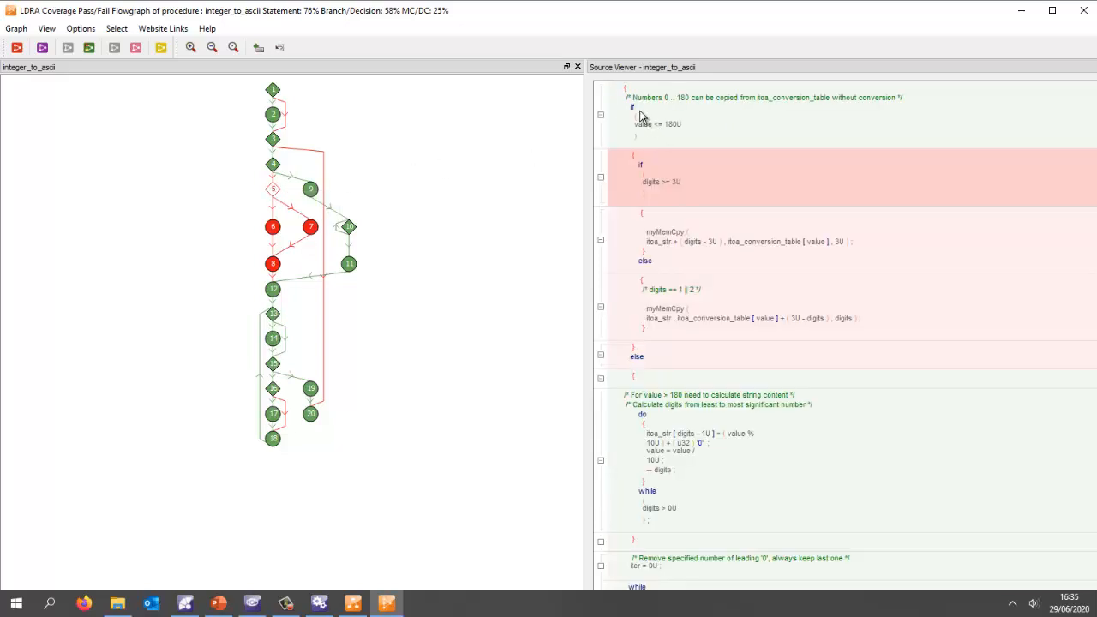
pyautogui.moveTo(677, 134)
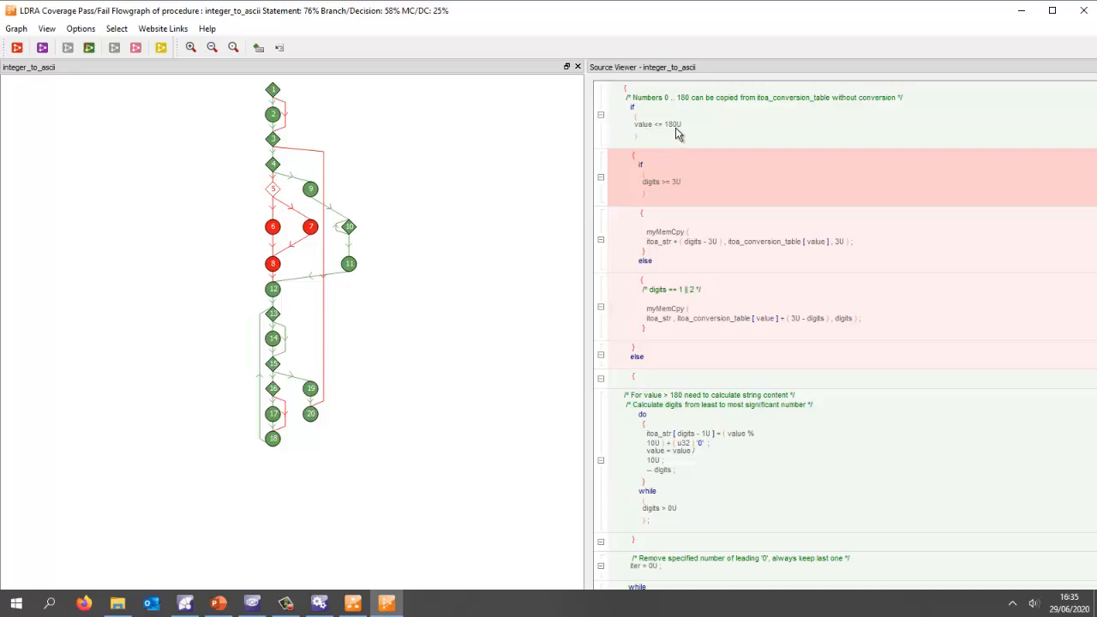
pyautogui.moveTo(678, 143)
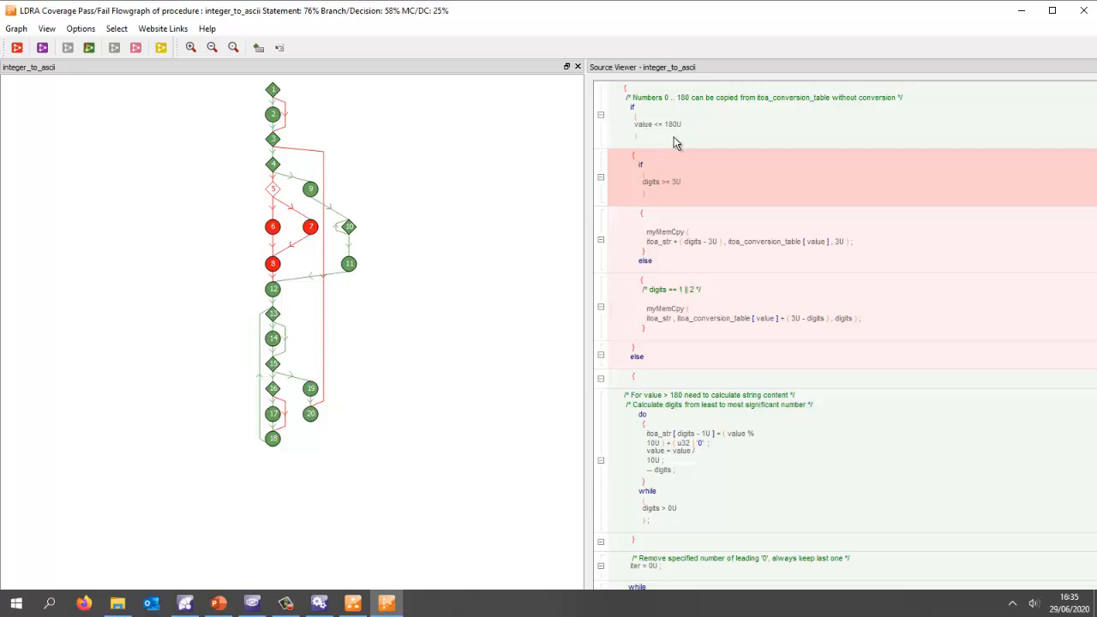
pyautogui.moveTo(930, 175)
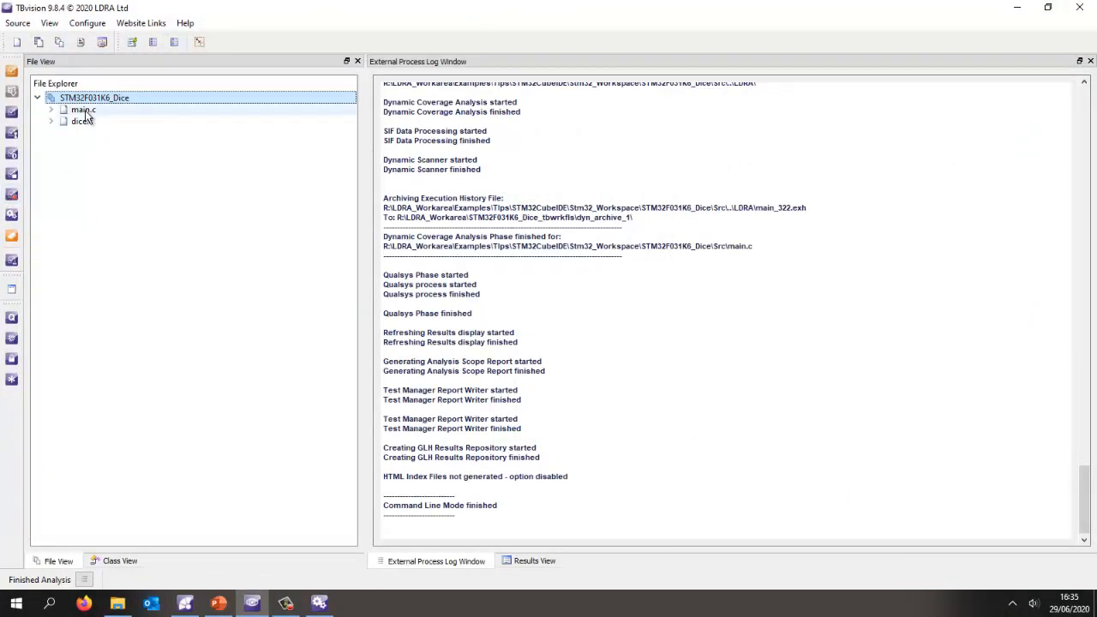
# Start TBrun interactively and load wb_integer_to_ascii.tcf, accepting the replacement path for main.c.
pyautogui.rightClick(94, 97)
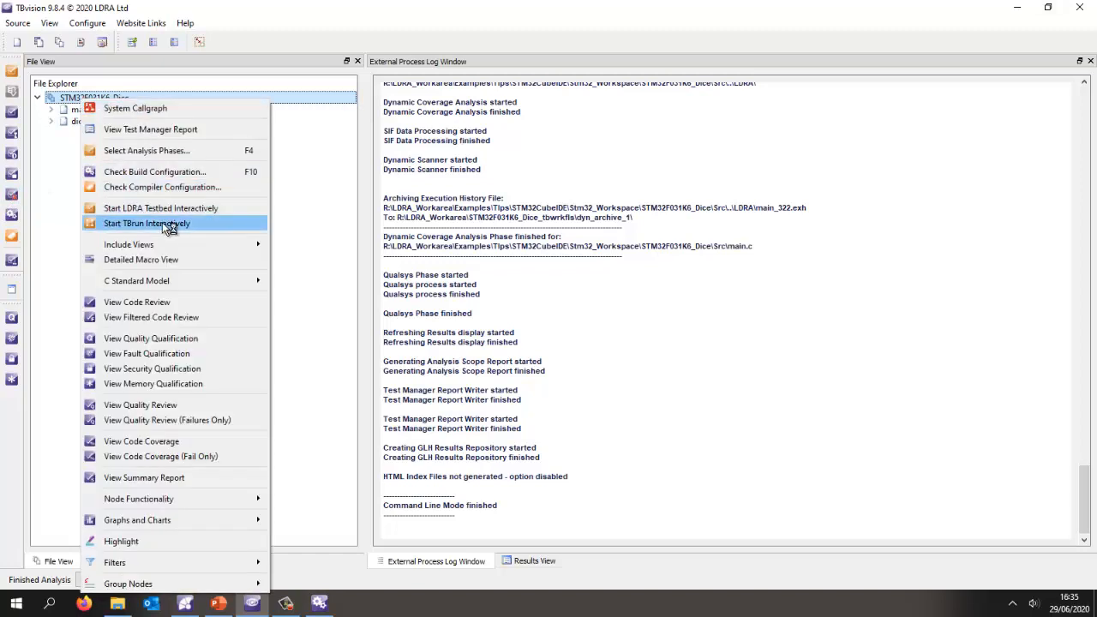
pyautogui.click(147, 223)
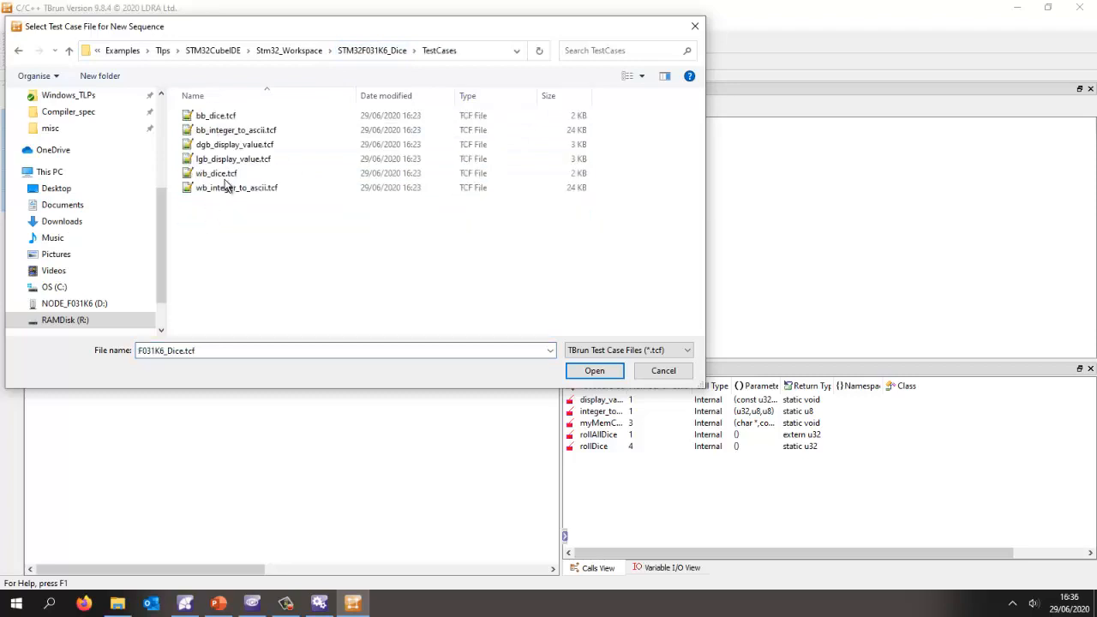
pyautogui.click(594, 370)
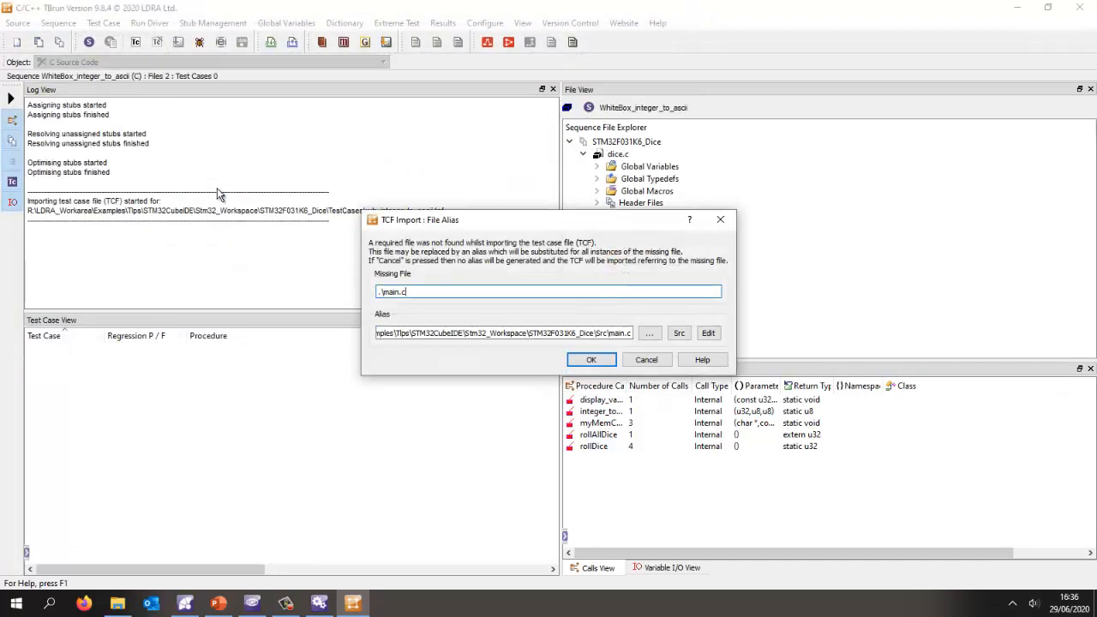
pyautogui.click(591, 359)
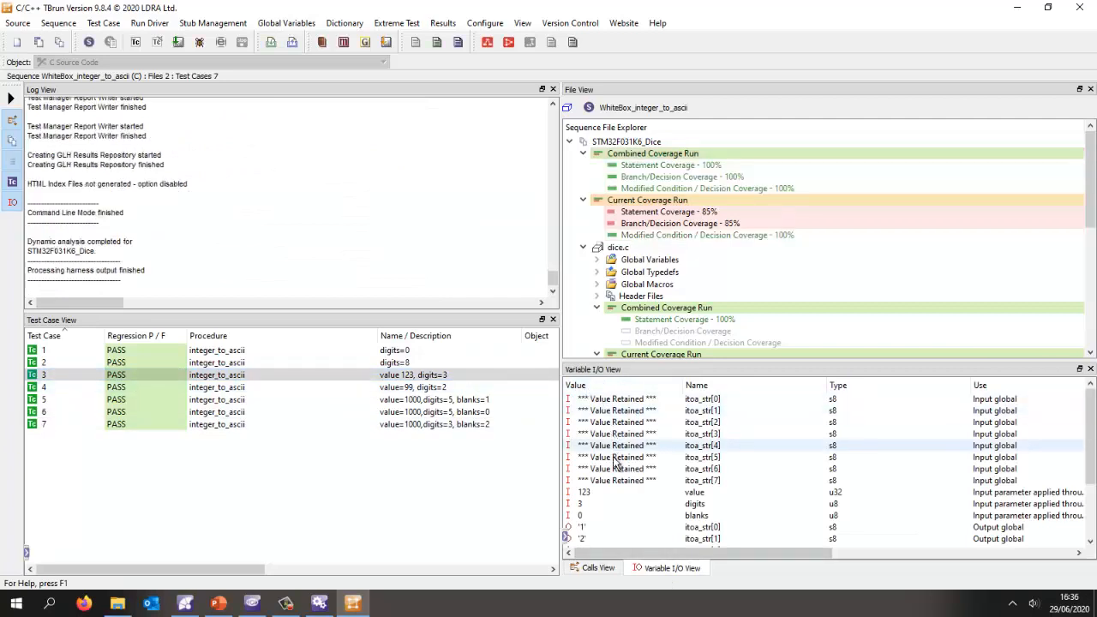
# Check test case 4's output '99' and integer_to_ascii's 100% statement, branch and MC/DC coverage.
pyautogui.scroll(-3)
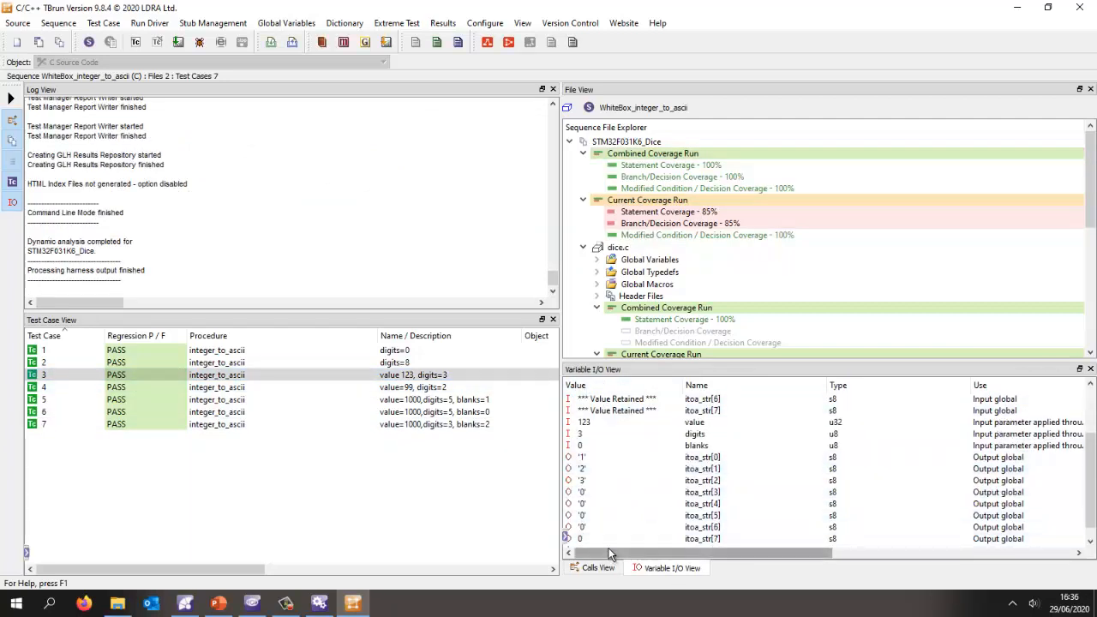
pyautogui.click(115, 386)
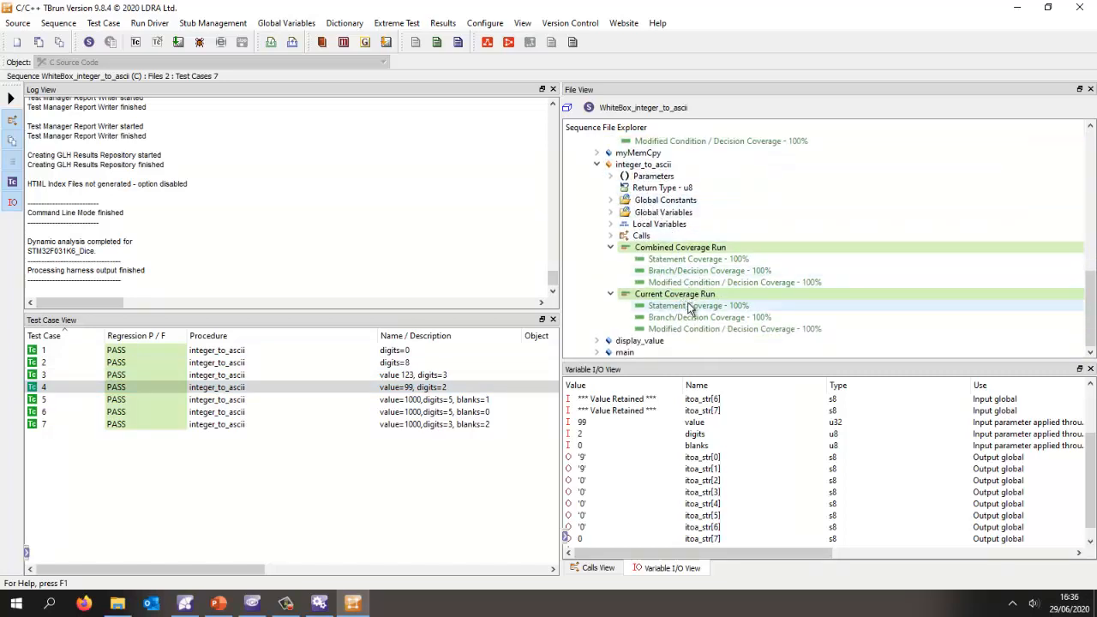
pyautogui.click(709, 317)
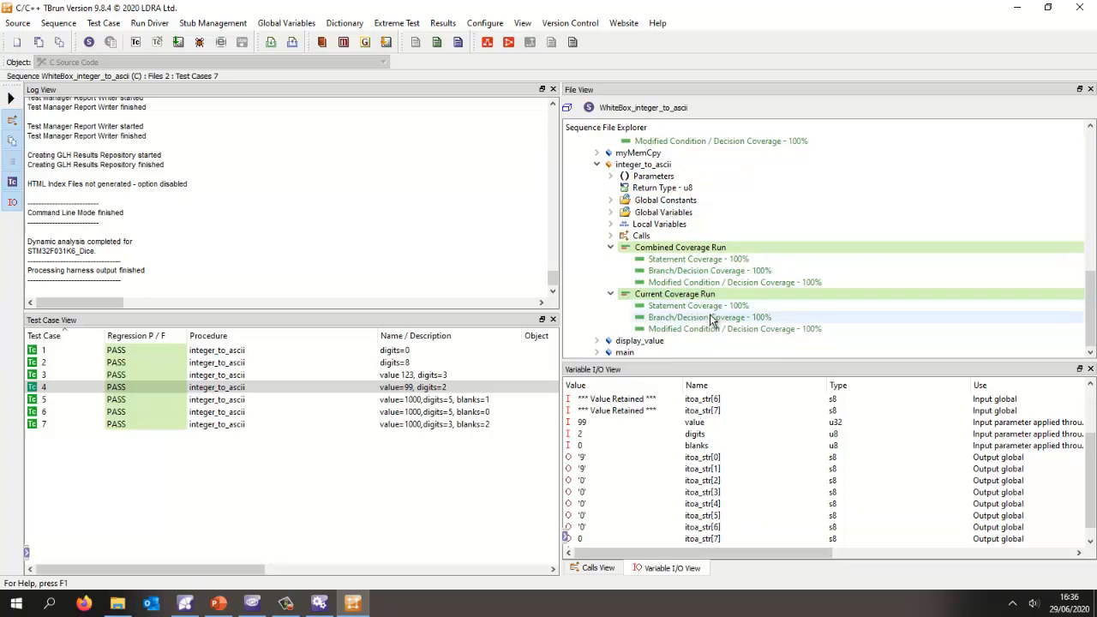